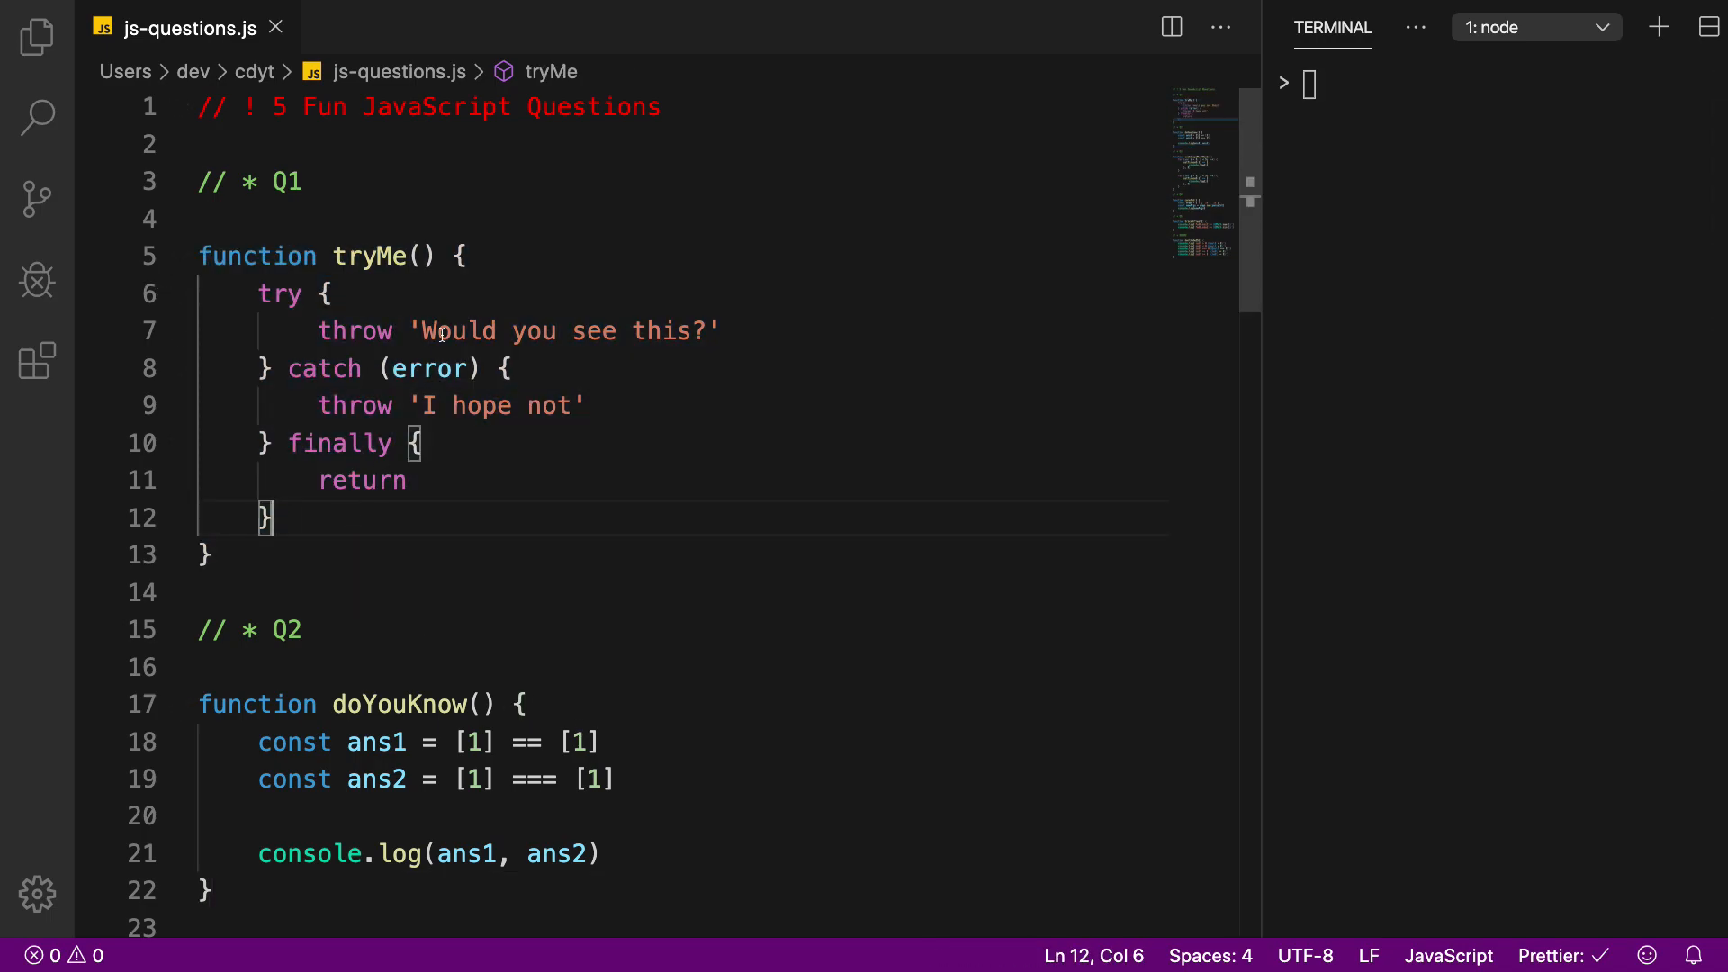
double_click(371, 256)
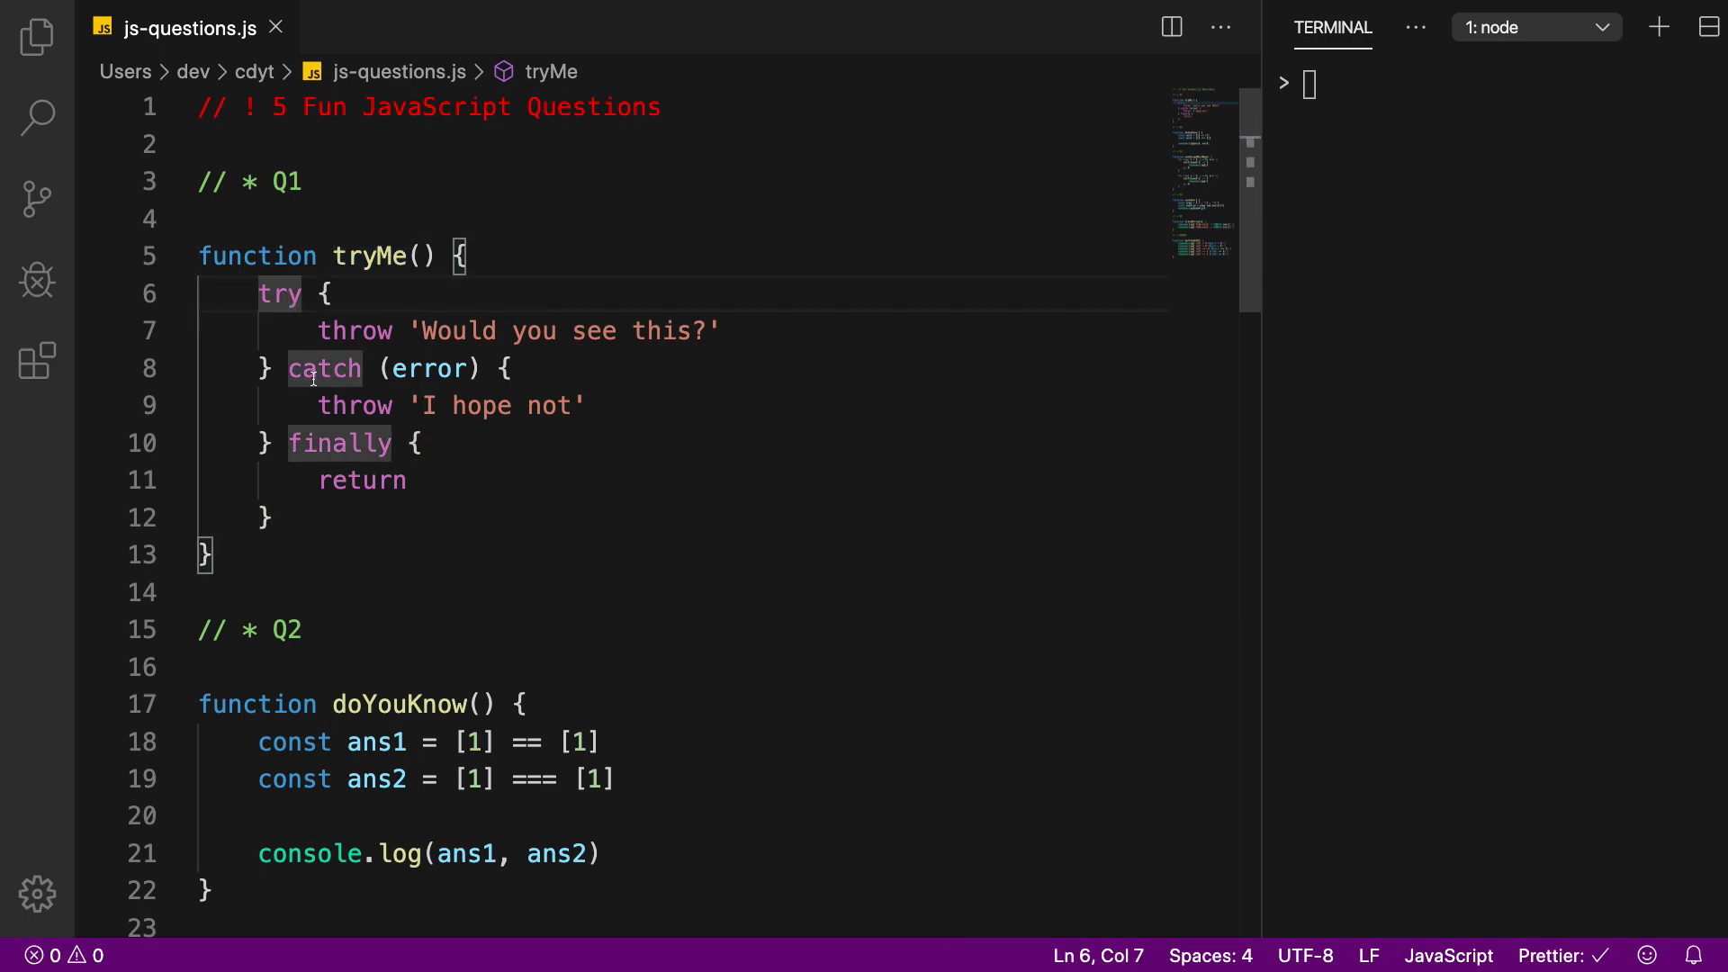
click(317, 443)
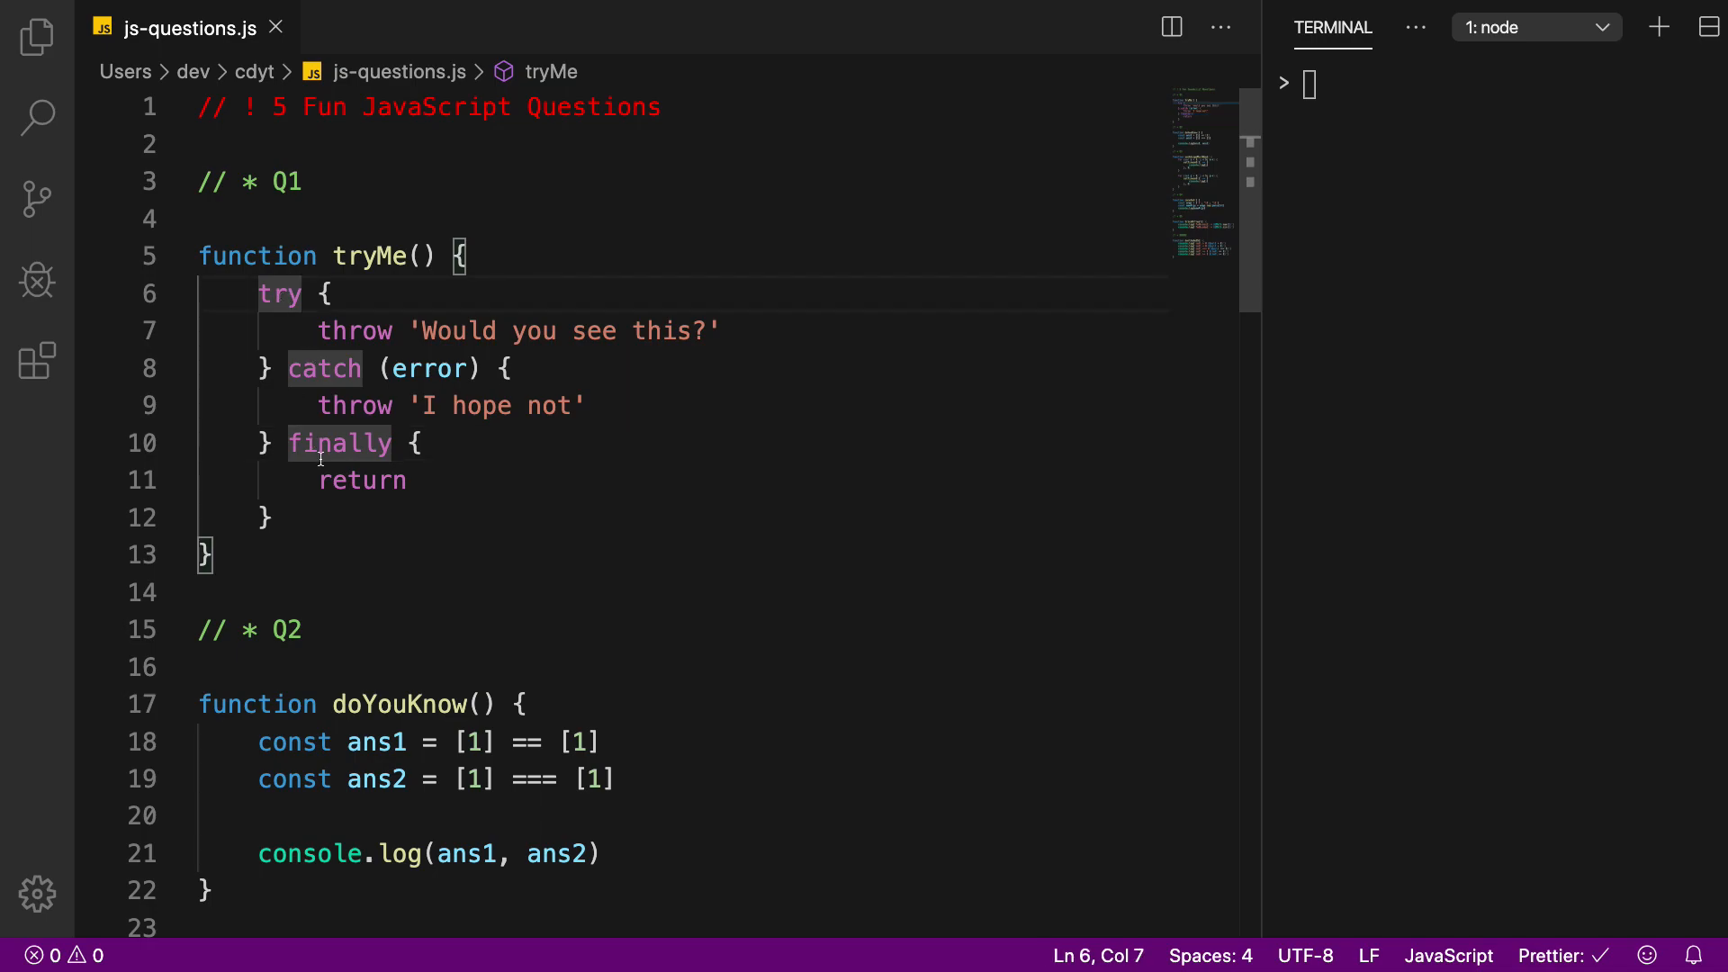
click(304, 367)
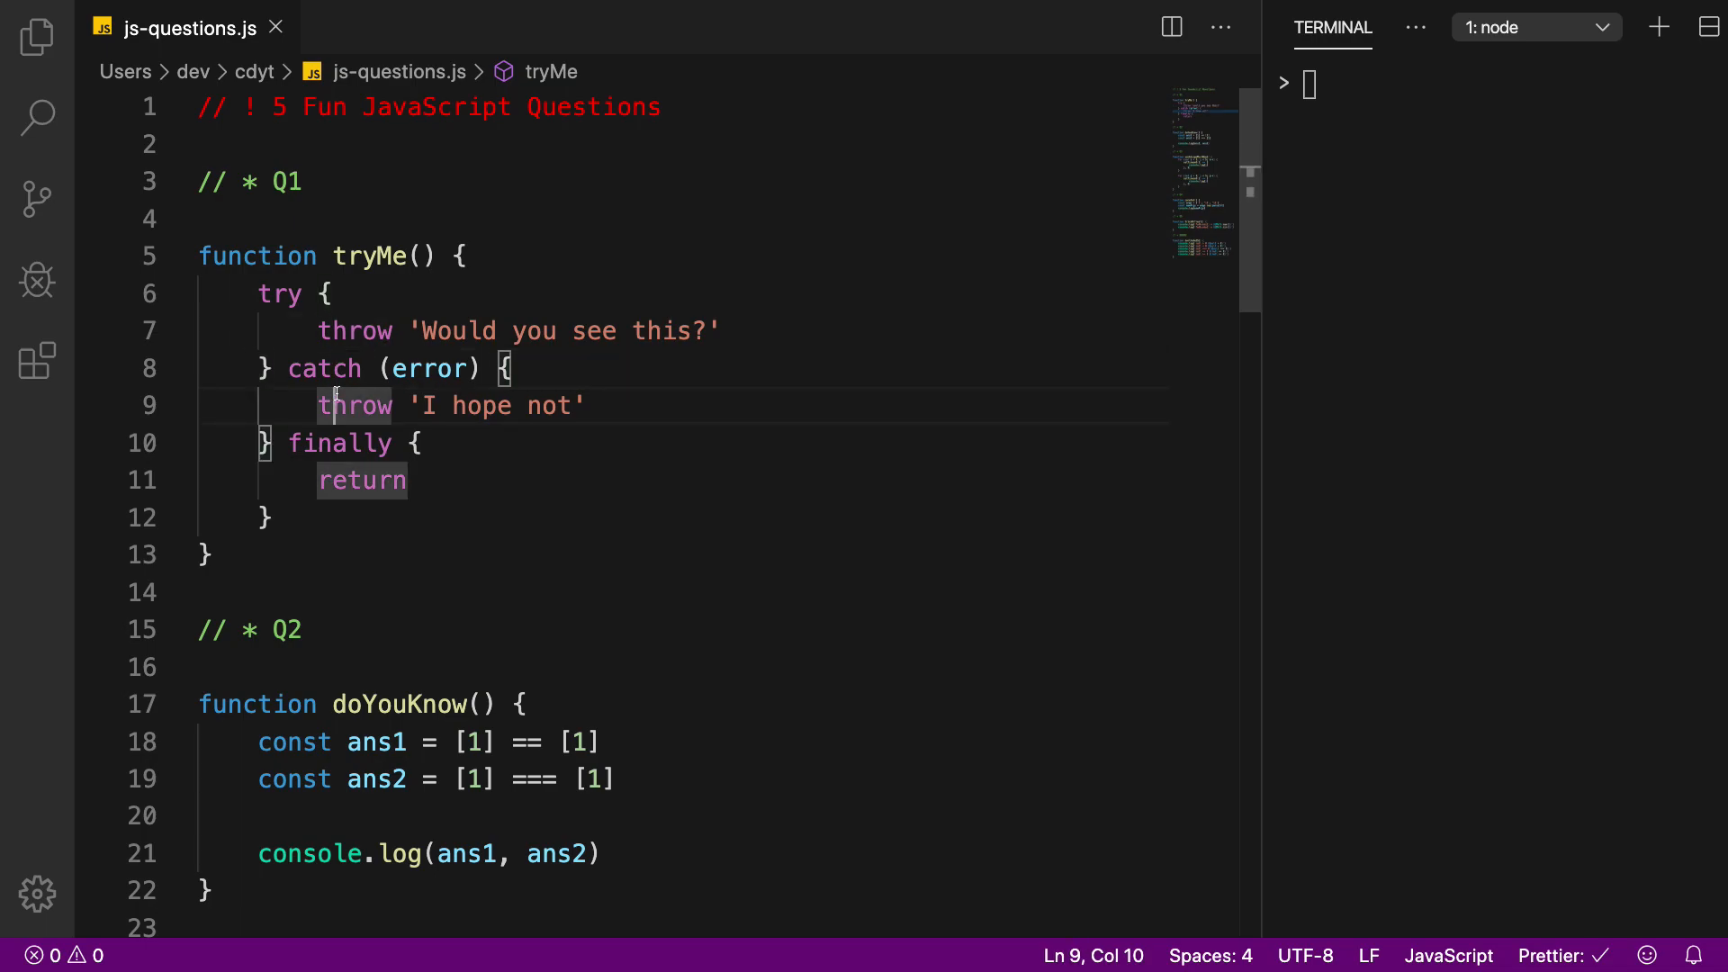
click(331, 479)
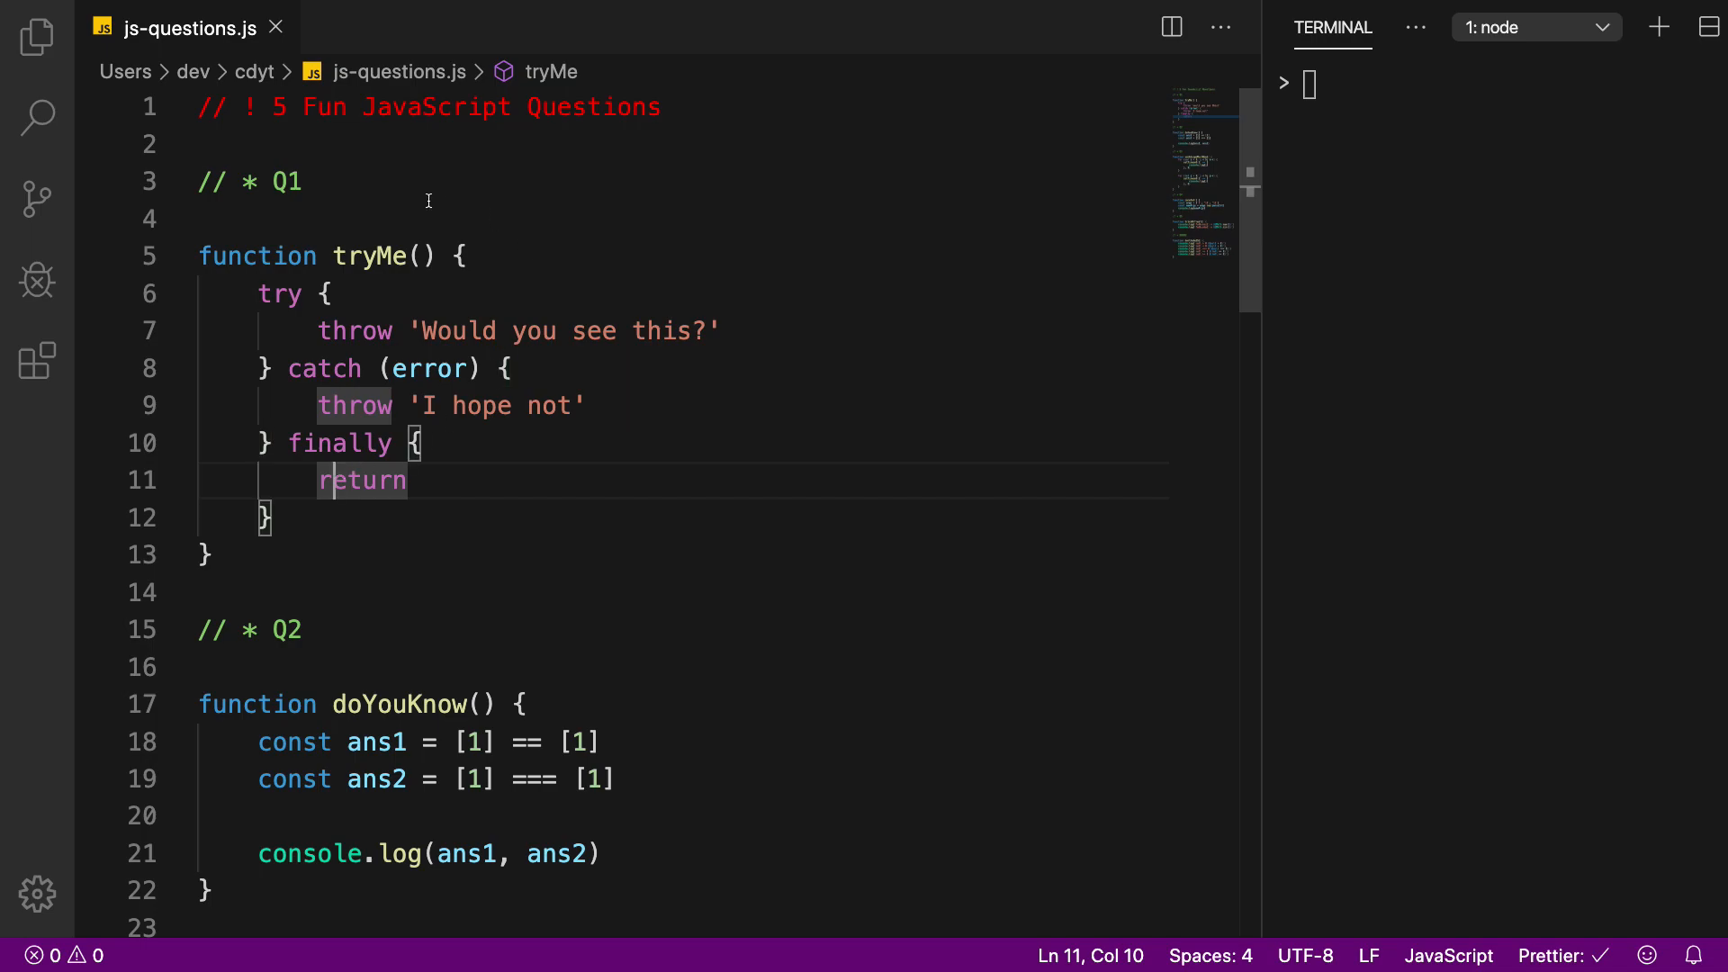
mouse_move(433, 368)
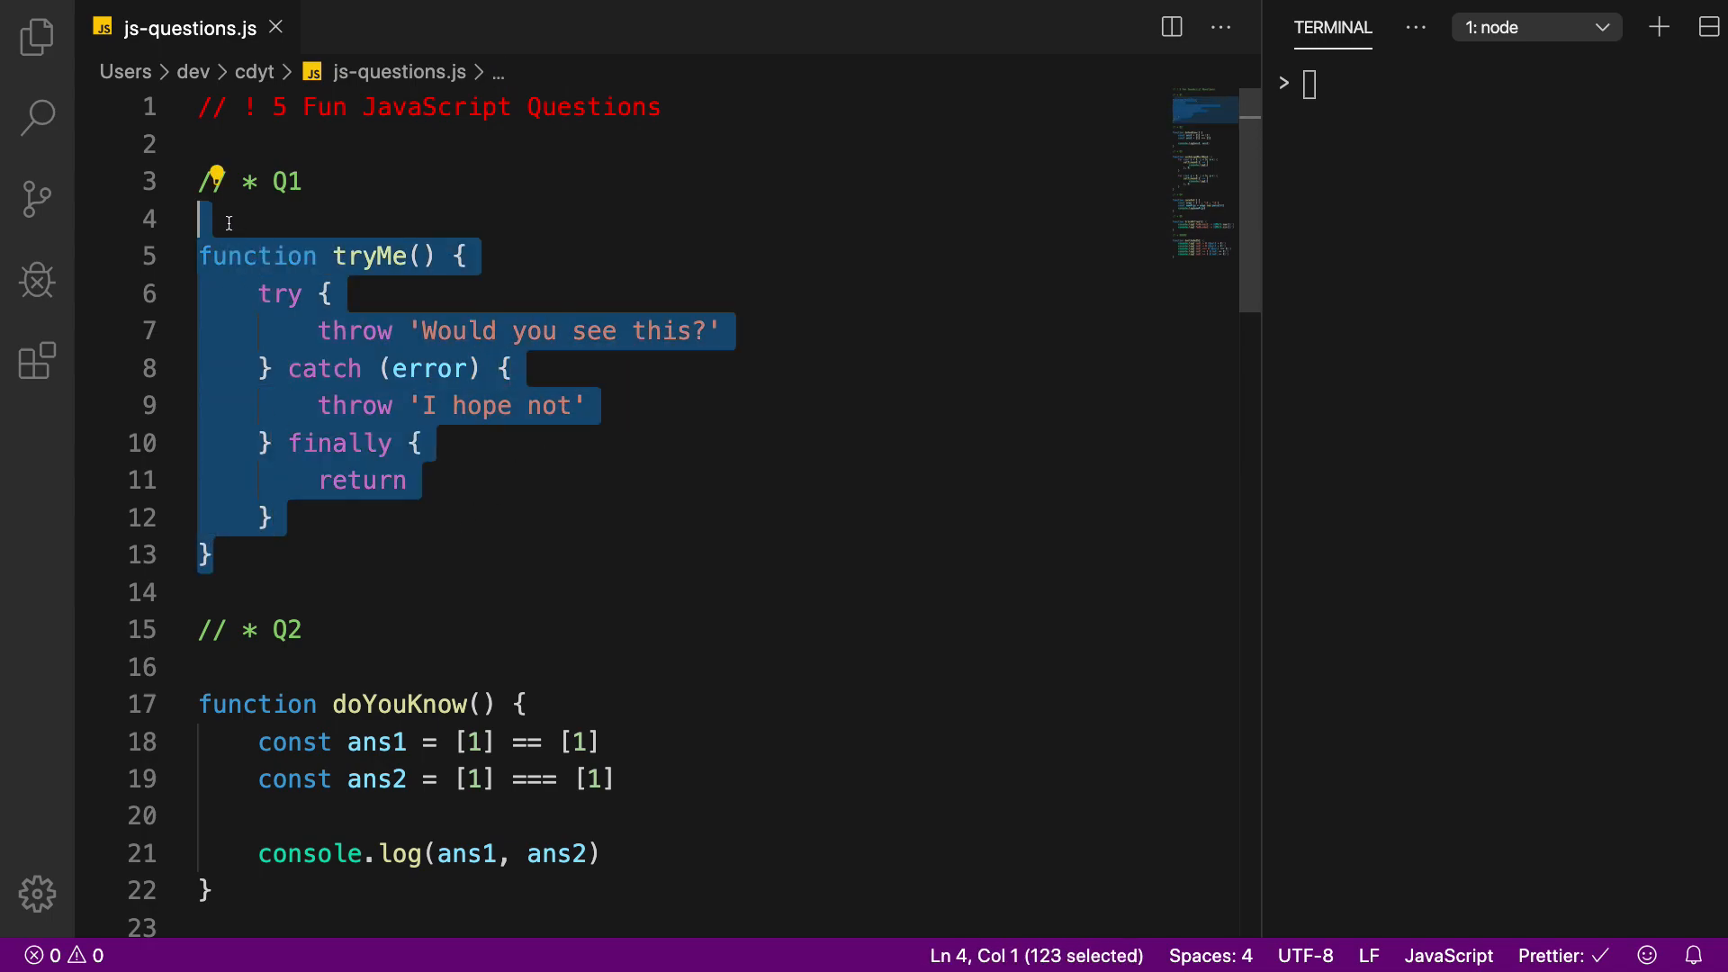
scroll(down, 3)
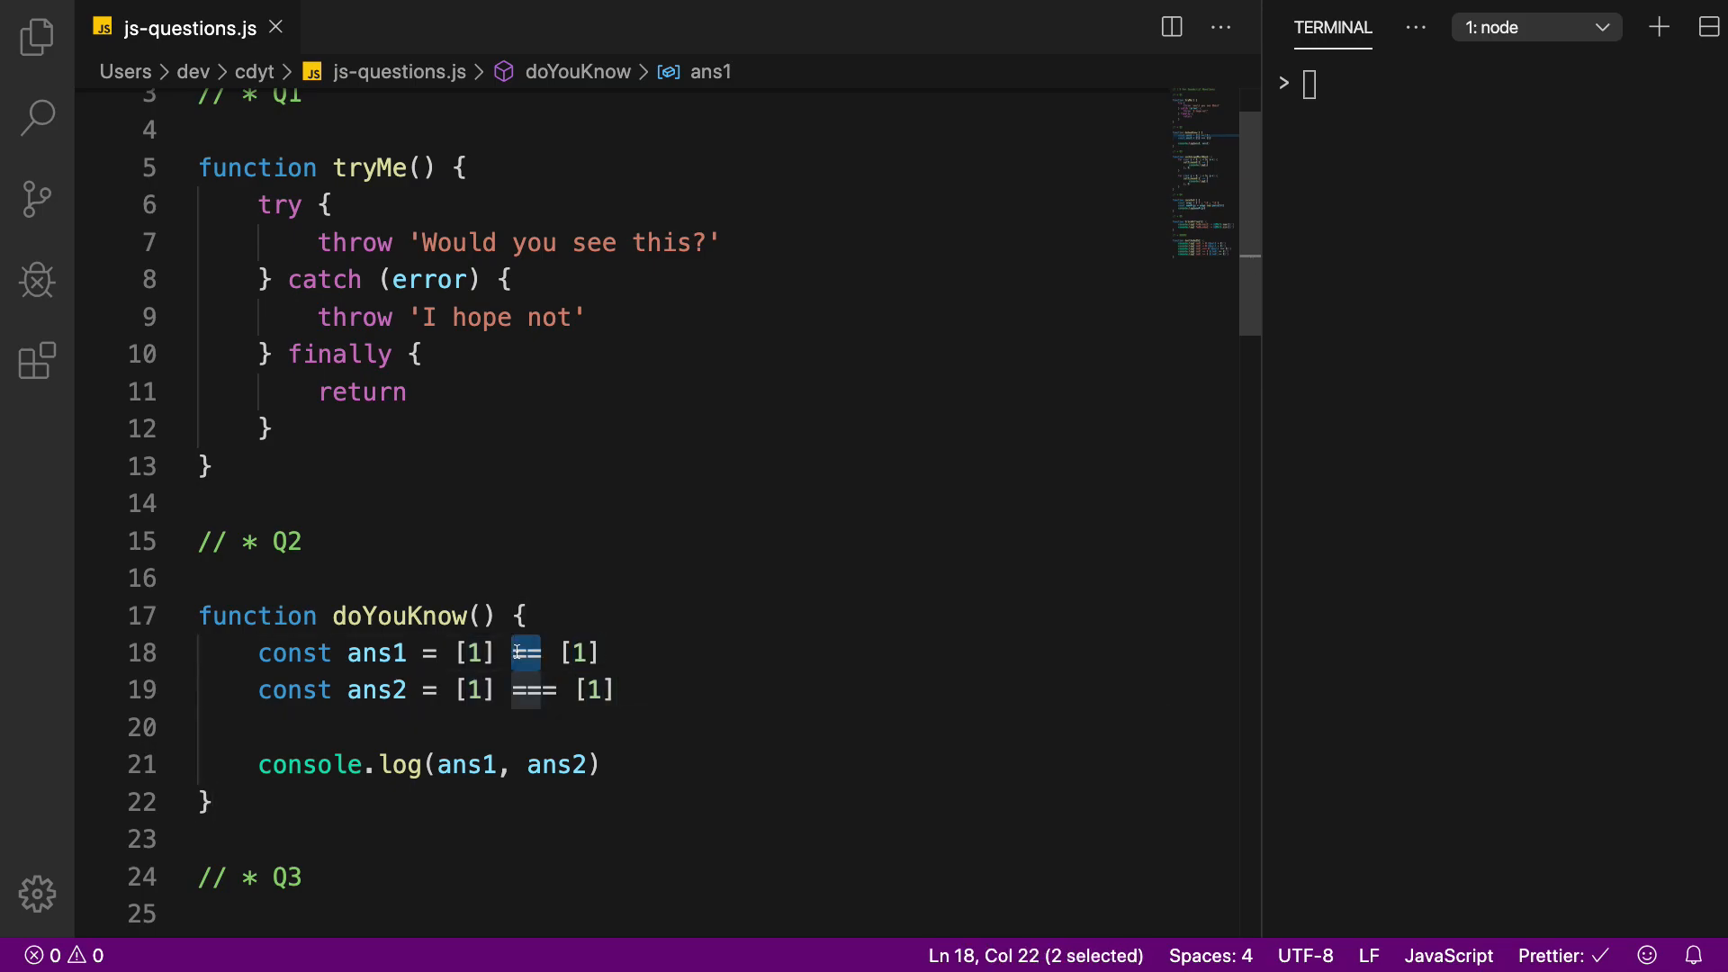
double_click(377, 690)
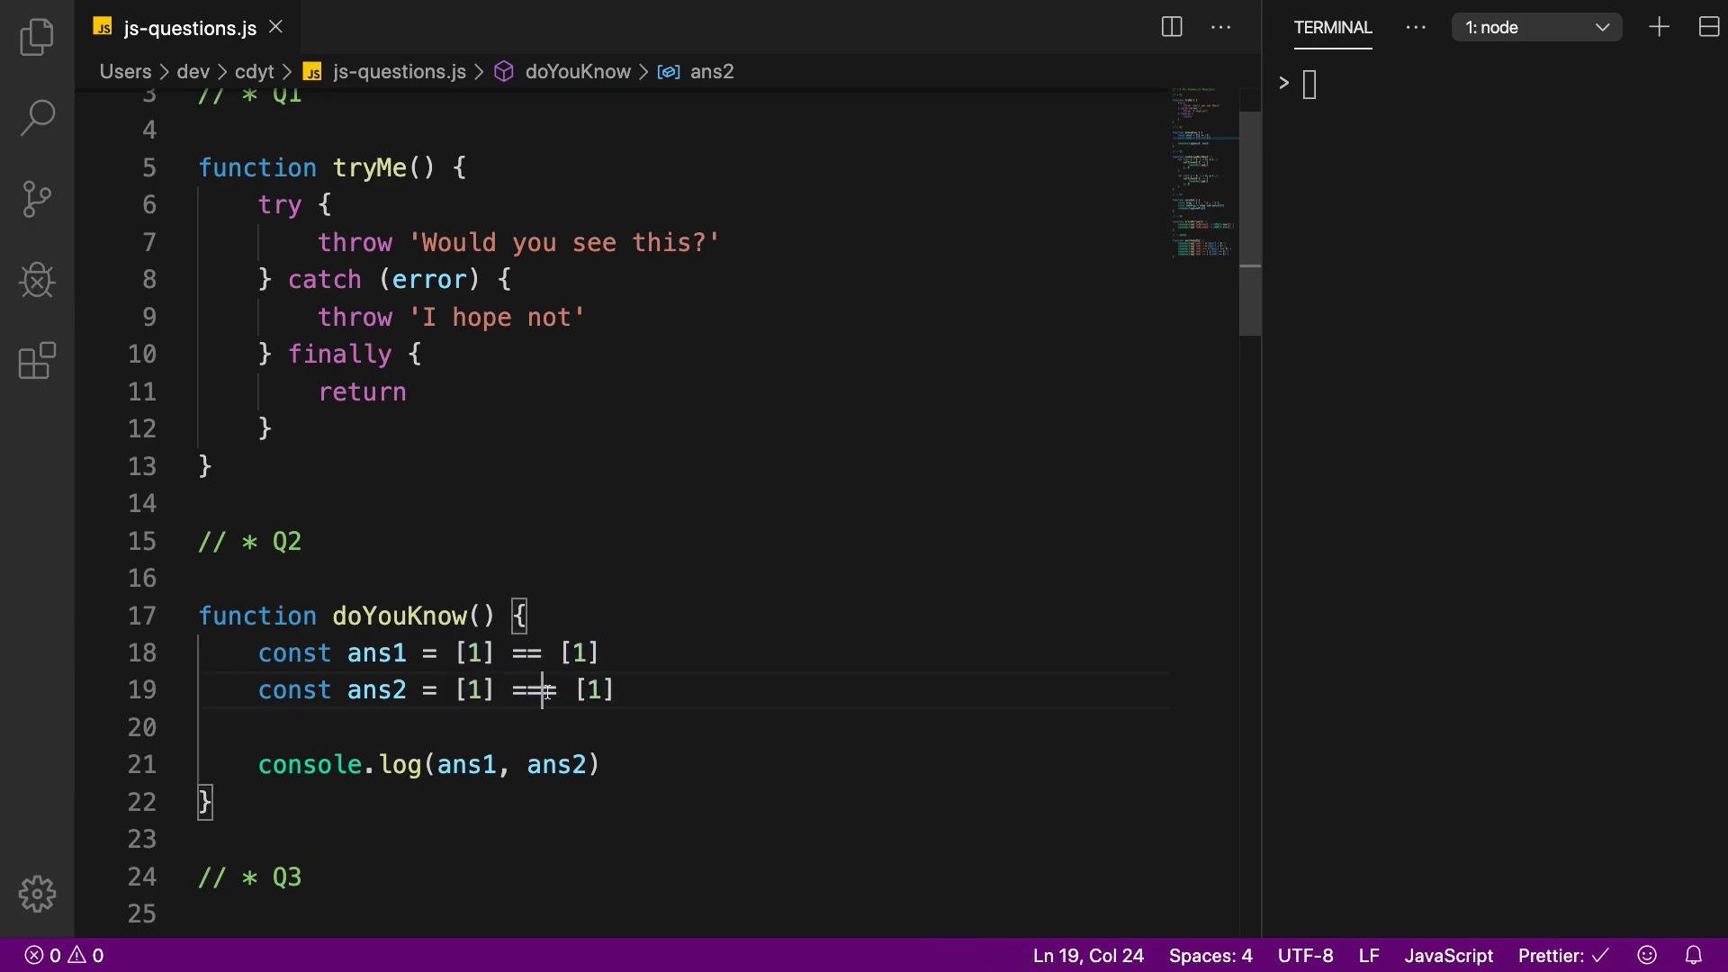
text(=)
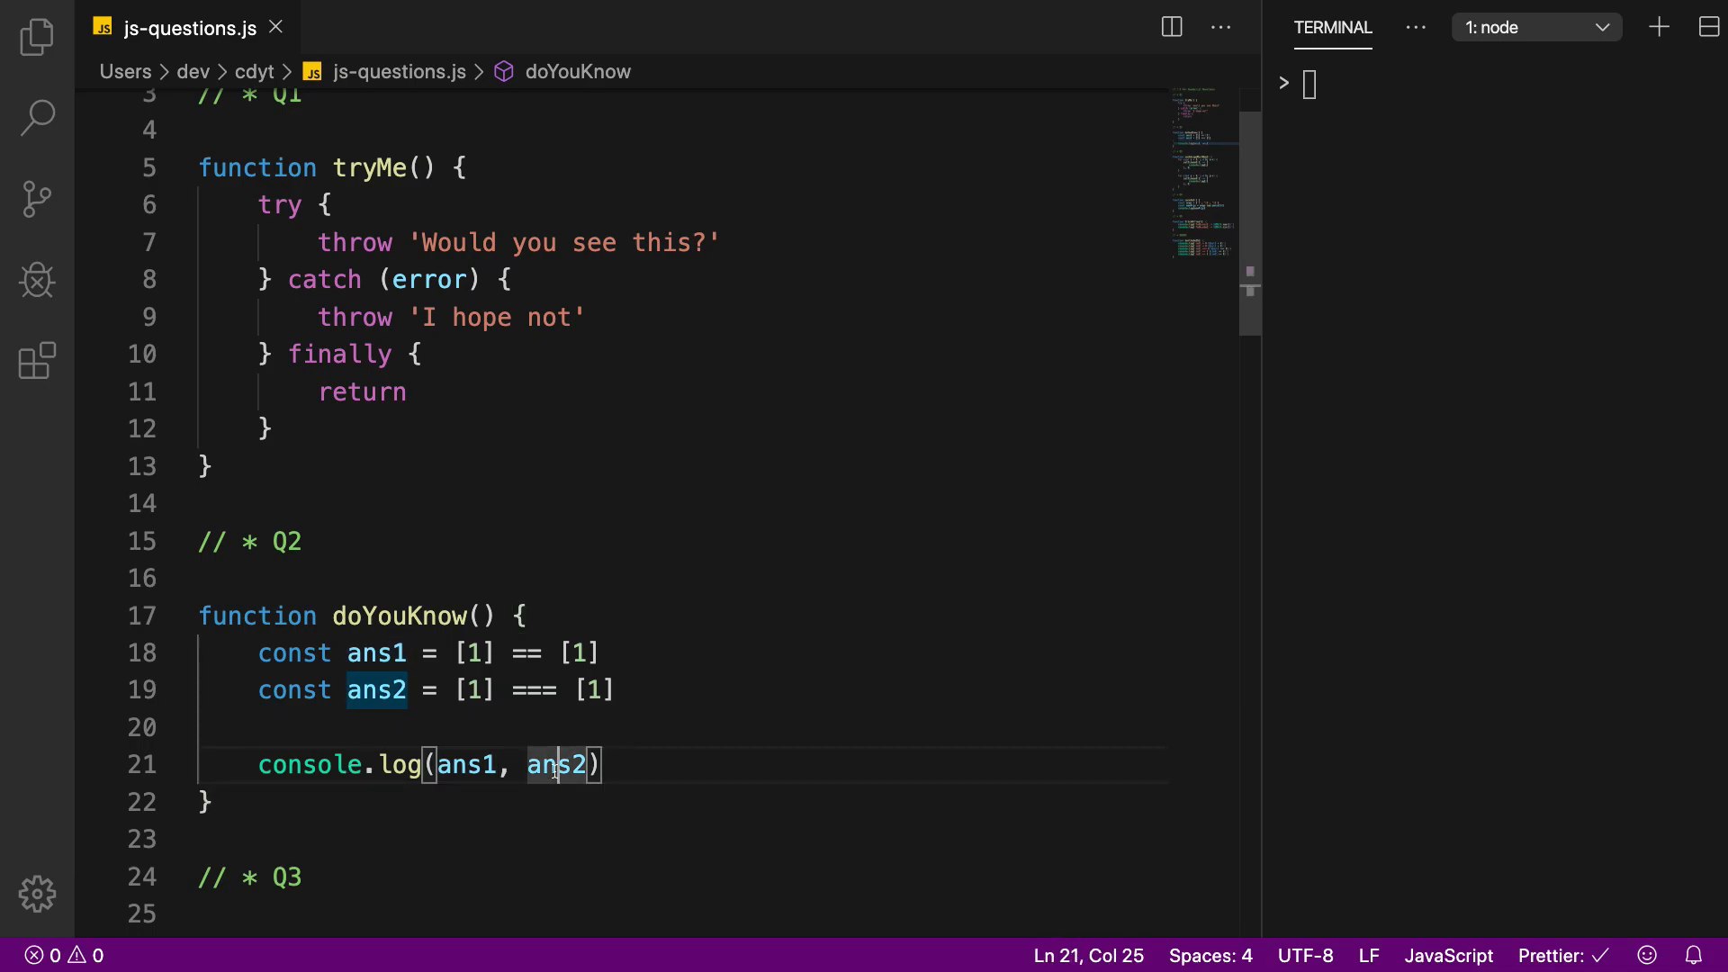
scroll(down, 3)
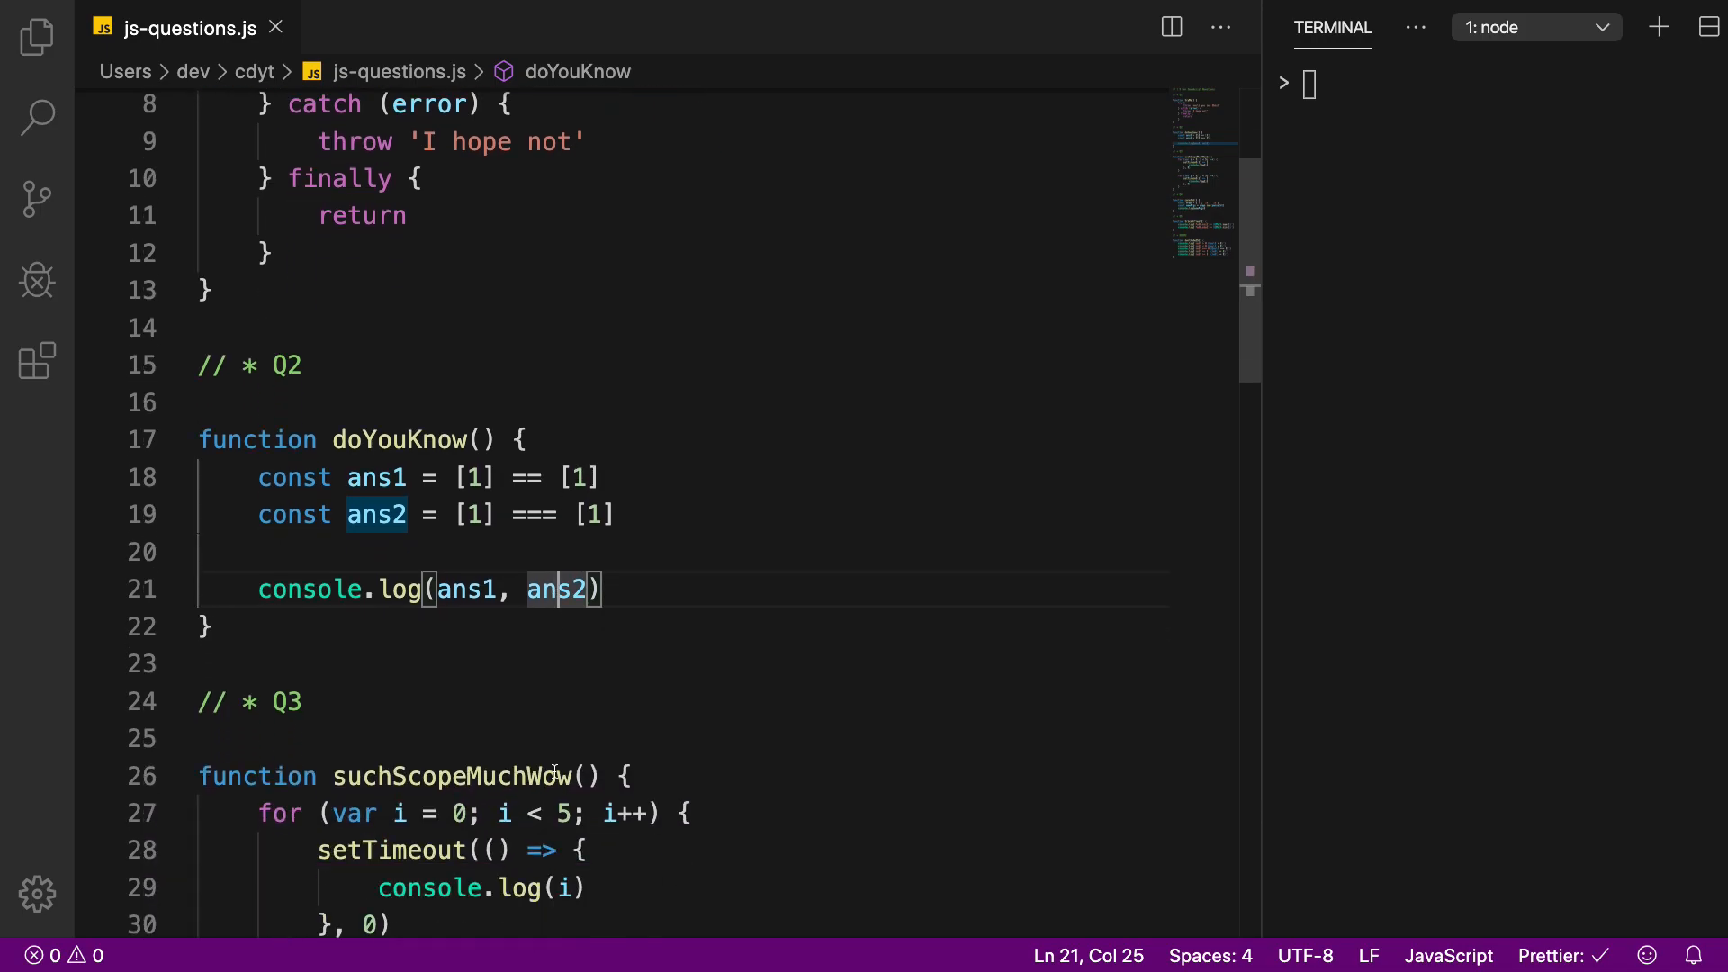
scroll(down, 3)
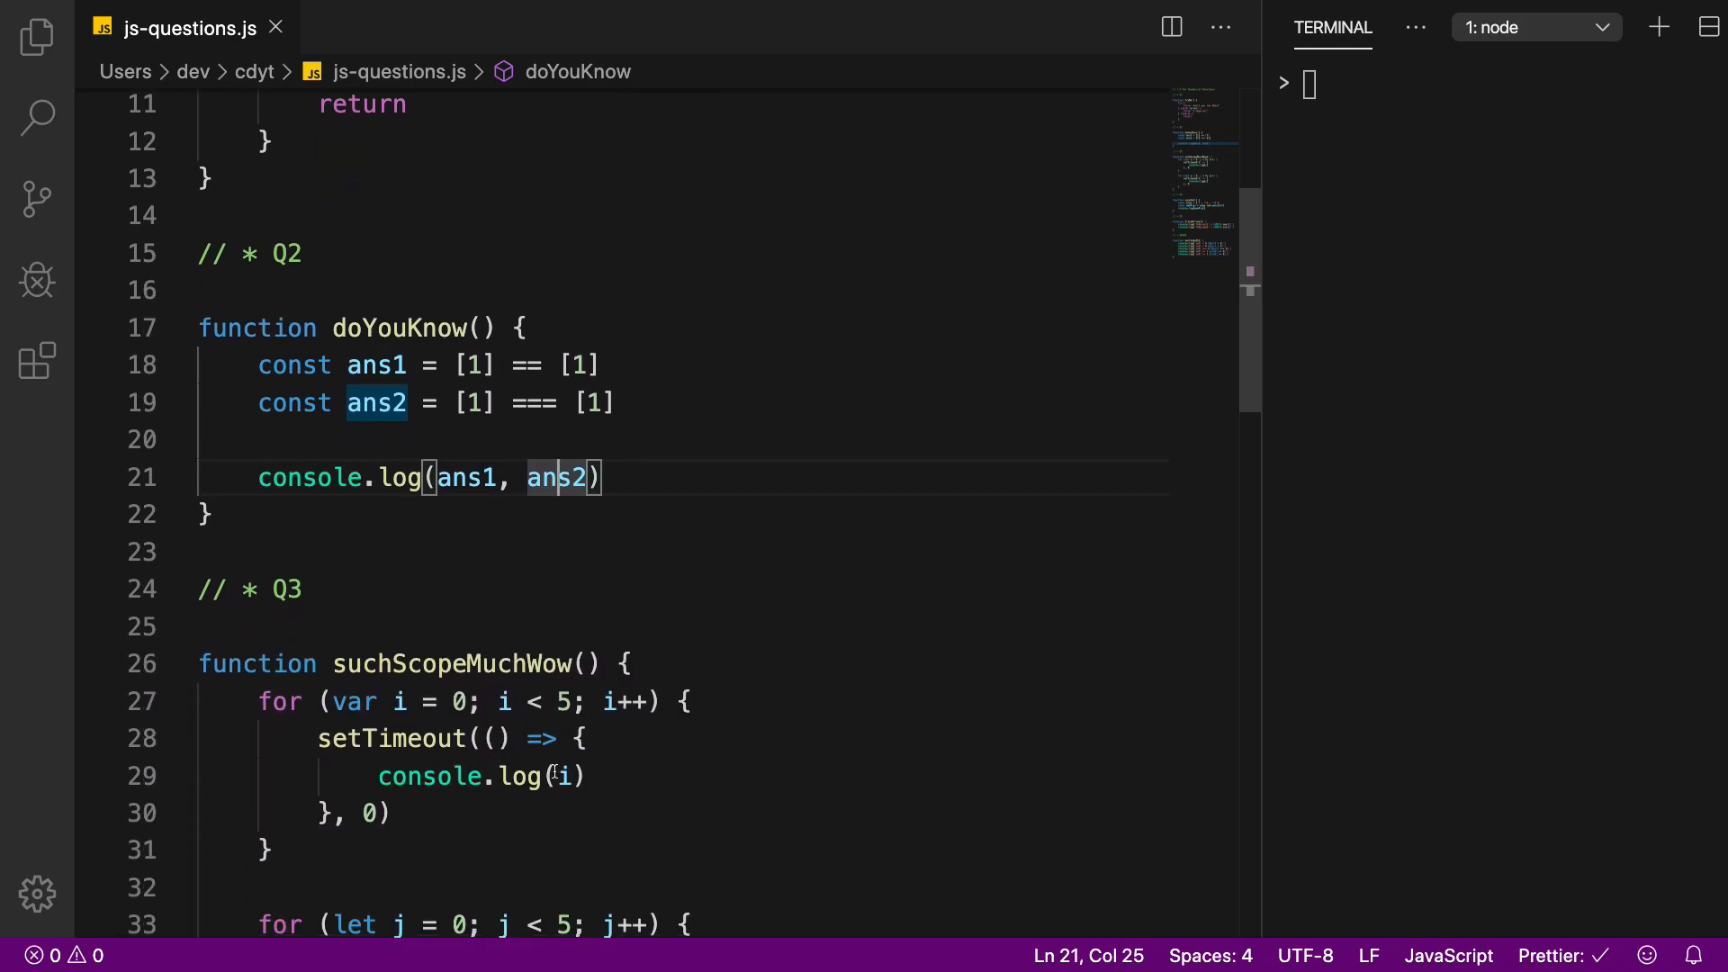
scroll(down, 3)
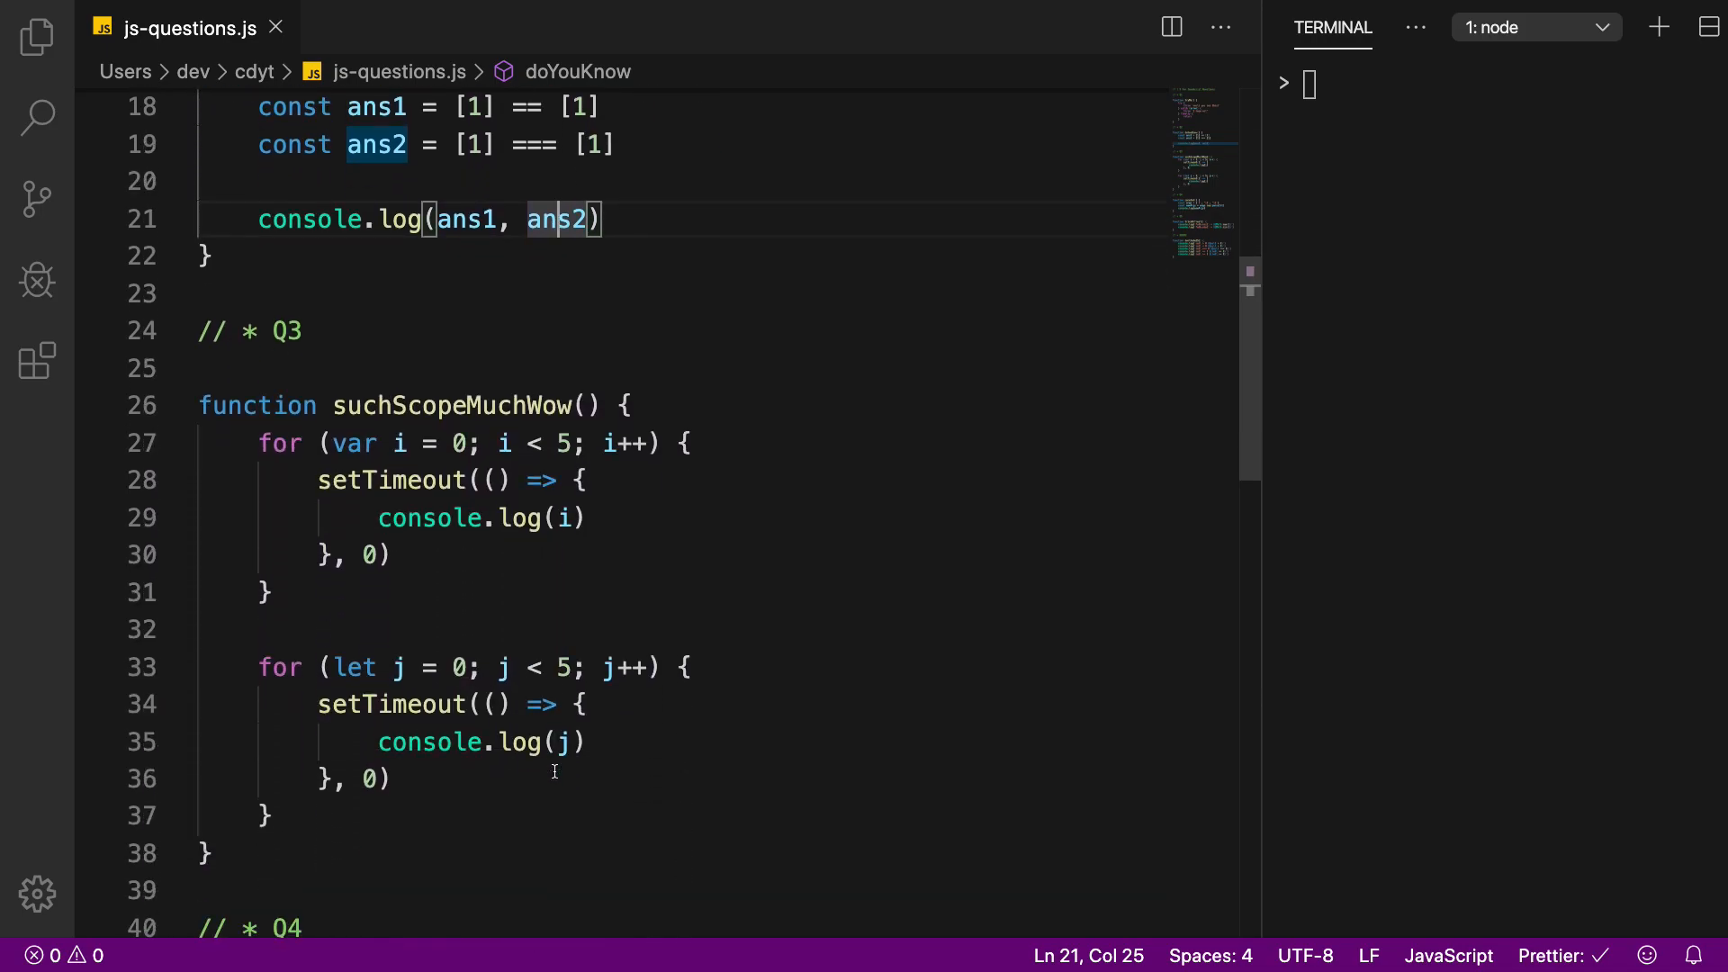
double_click(450, 405)
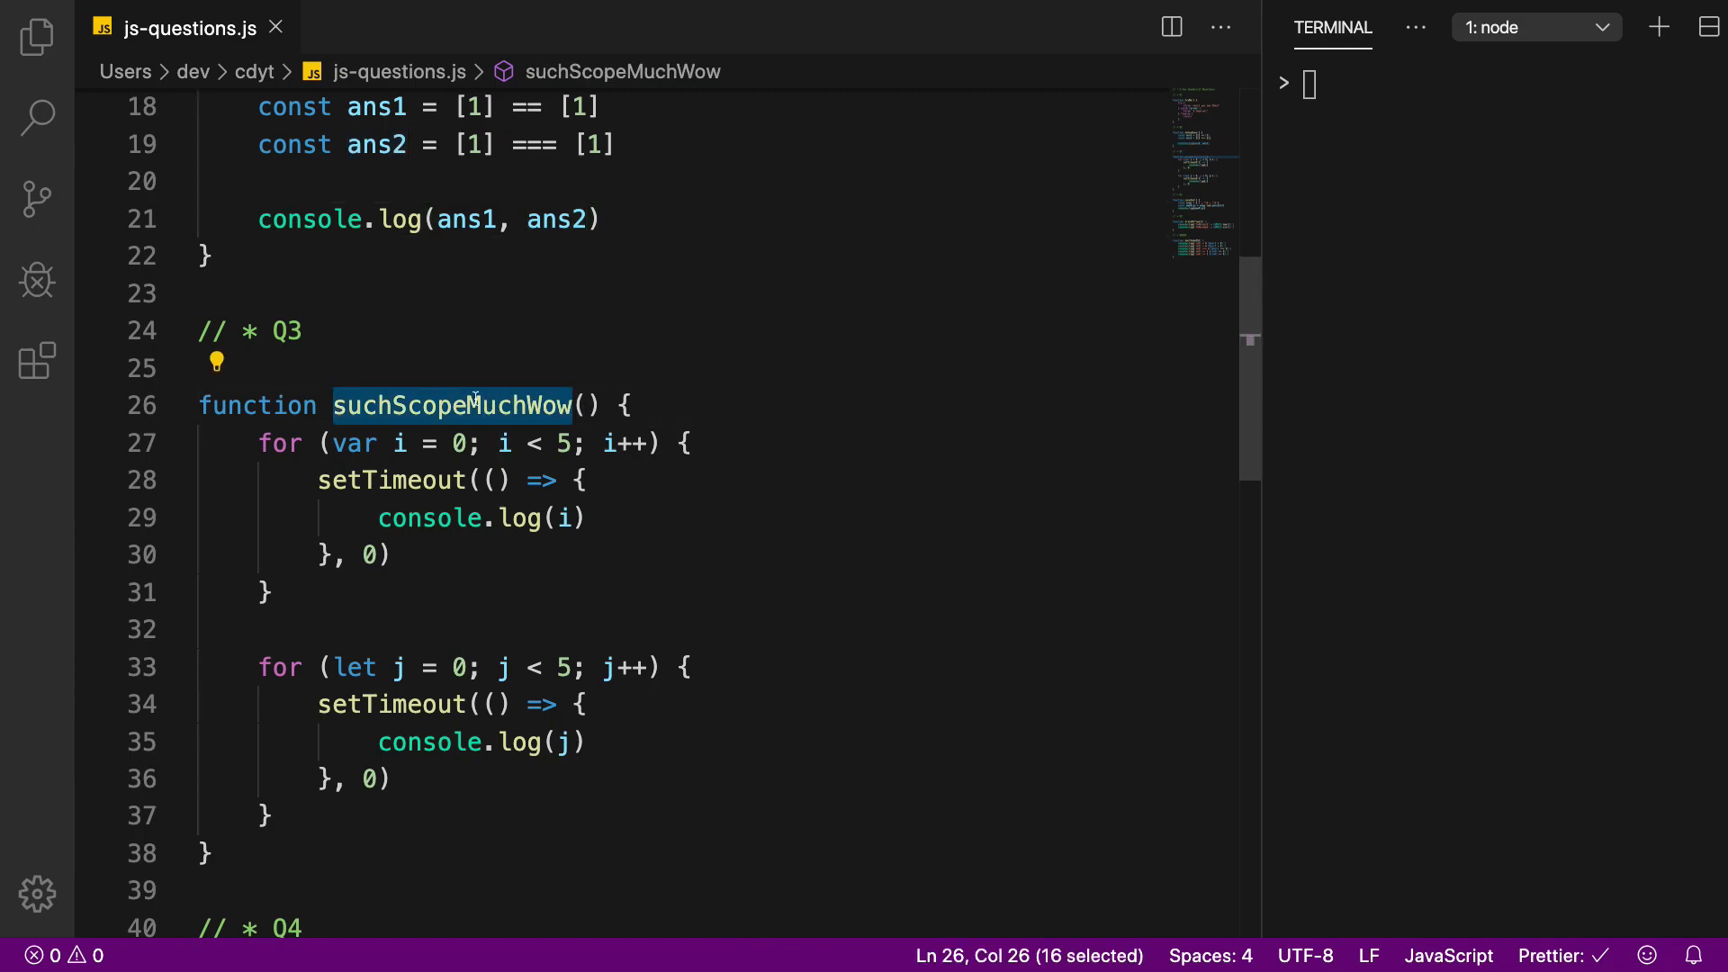
drag(258, 443, 271, 593)
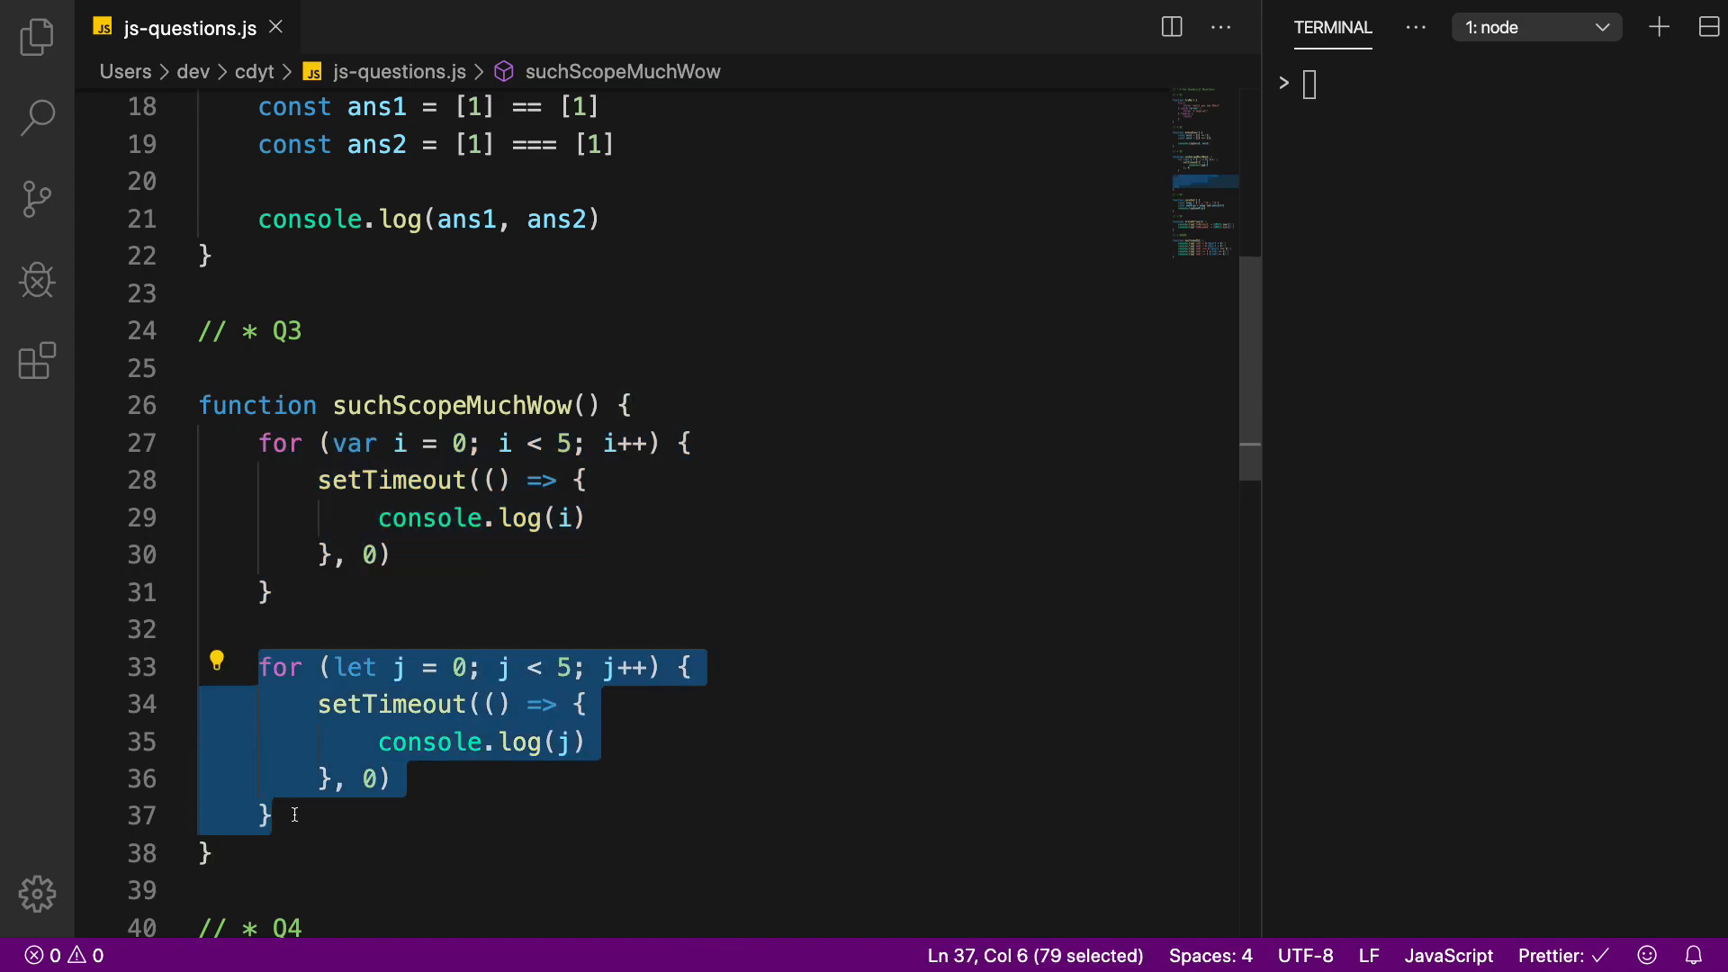
mouse_move(322, 470)
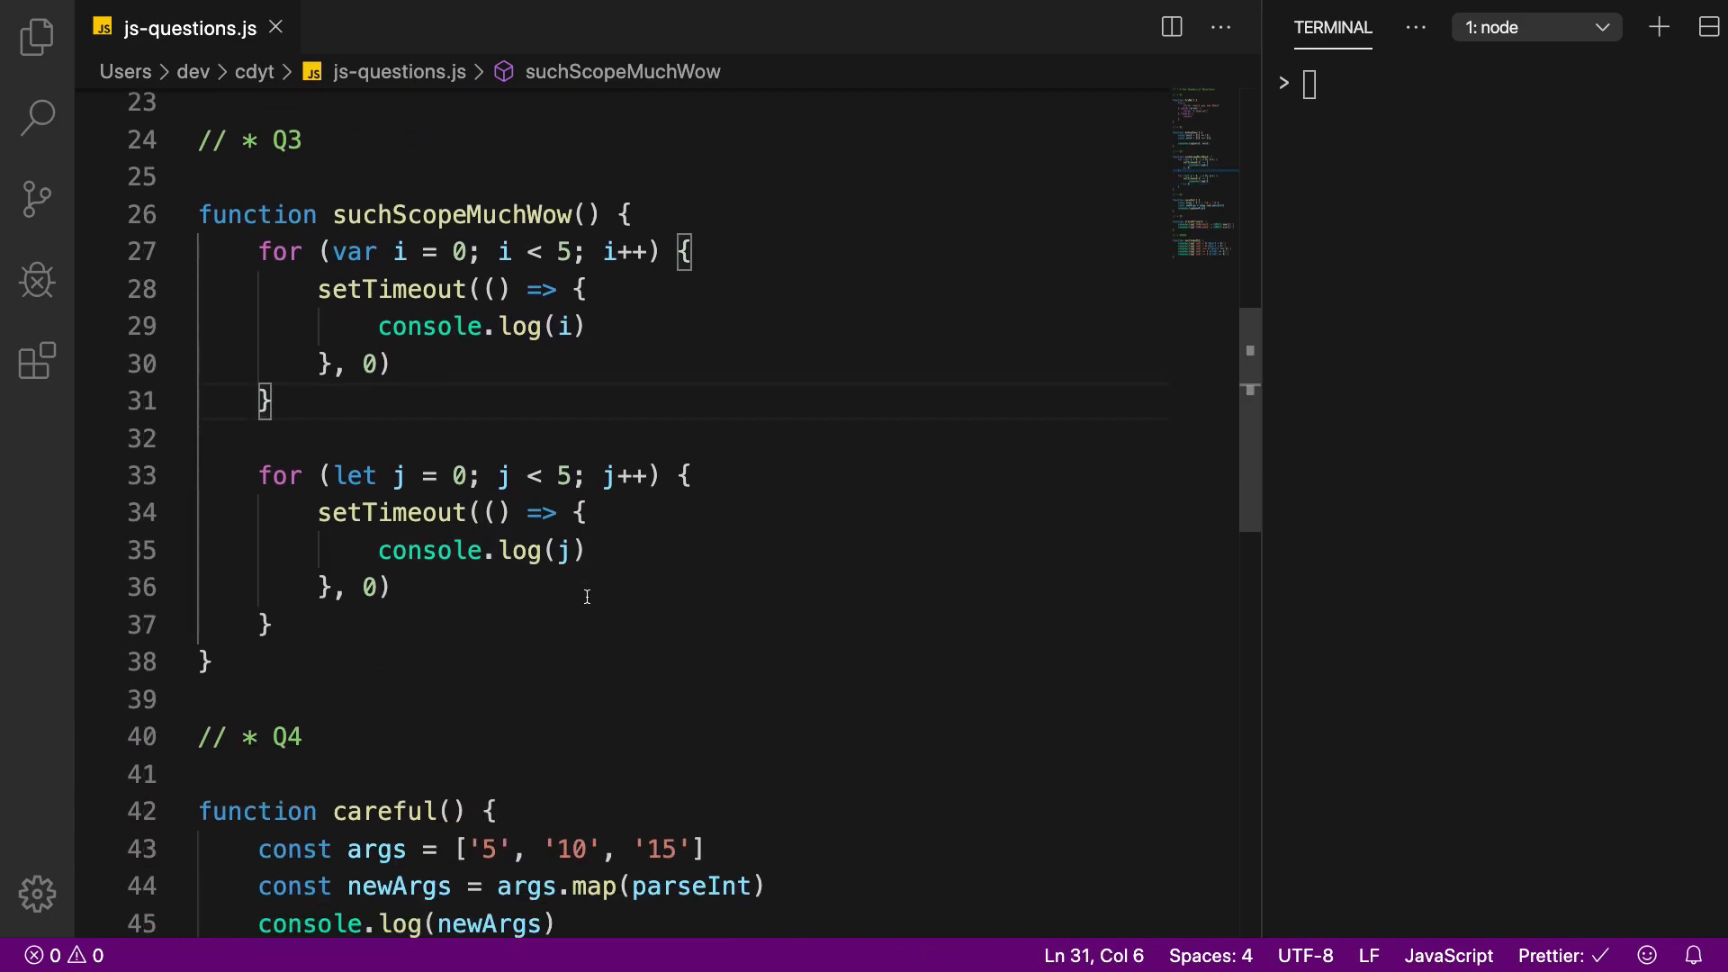
scroll(down, 3)
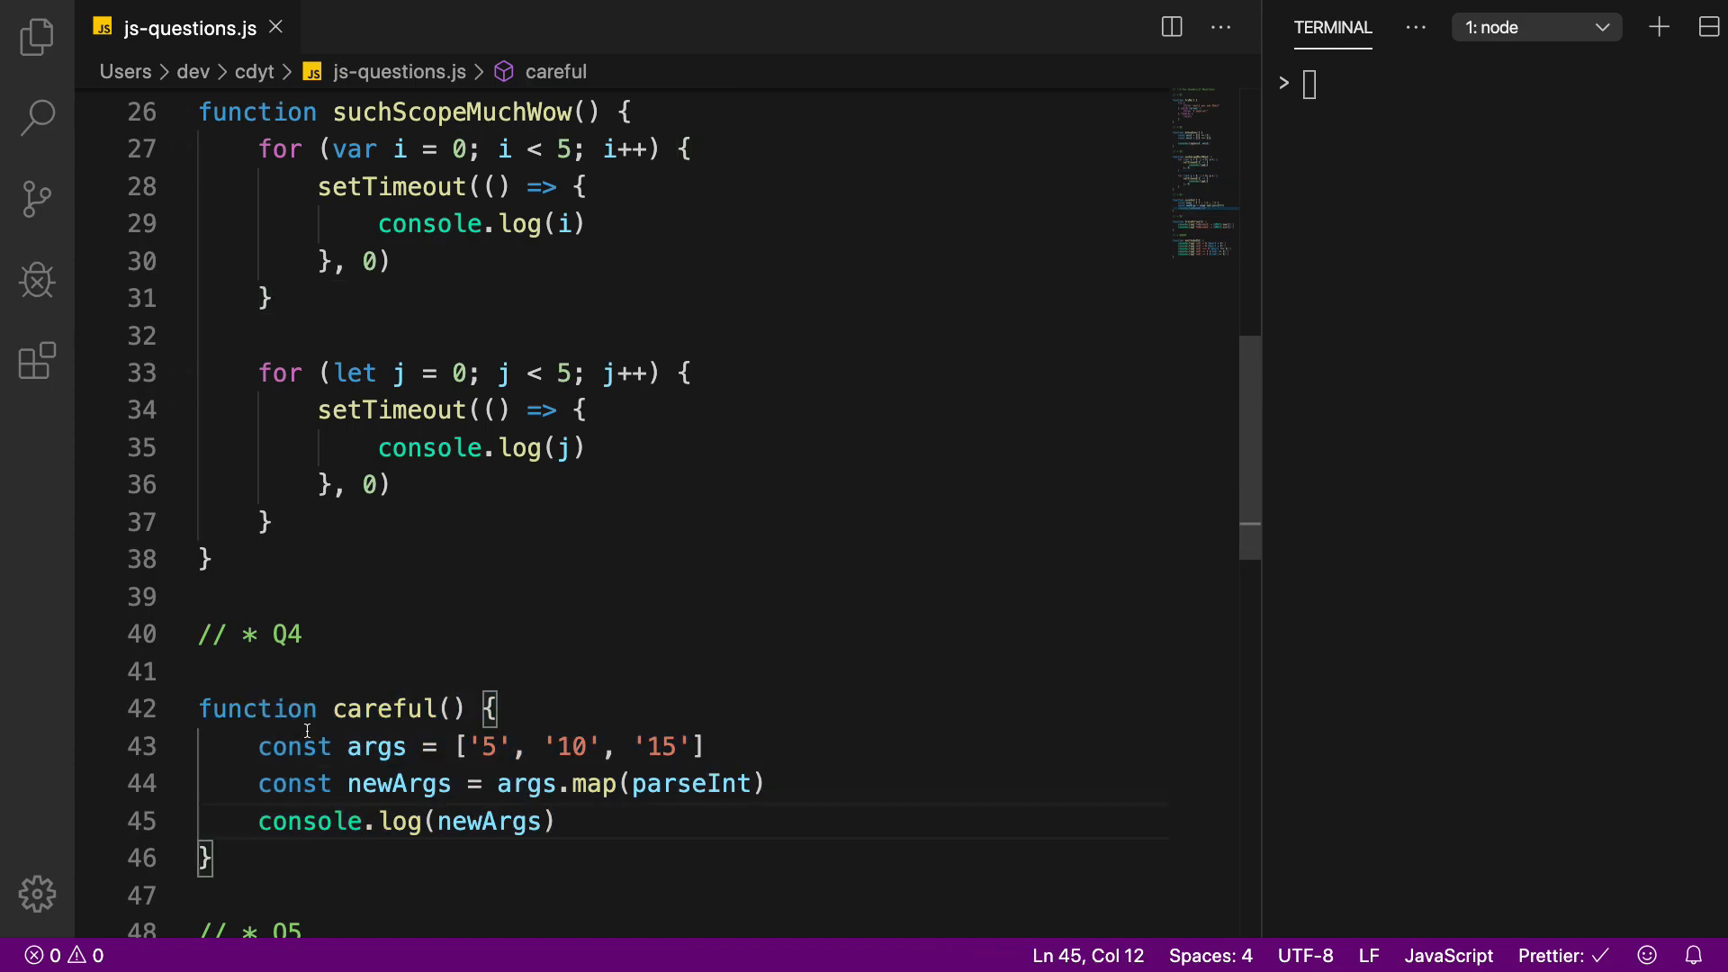
drag(347, 745, 706, 745)
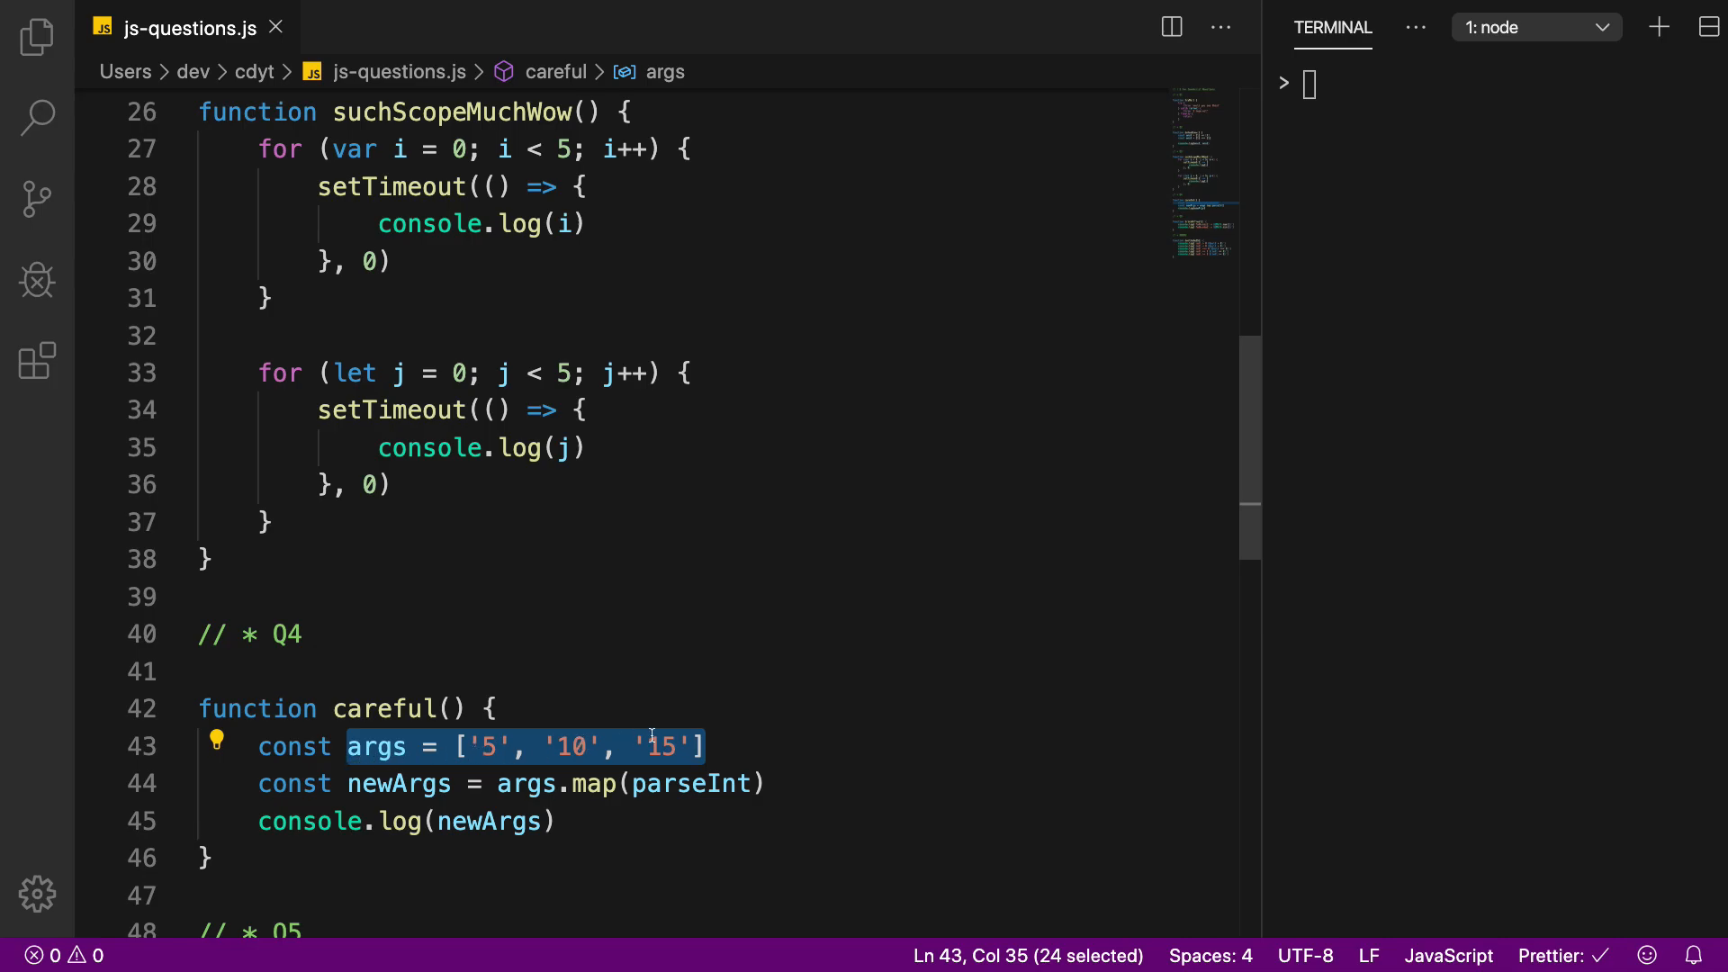
double_click(399, 783)
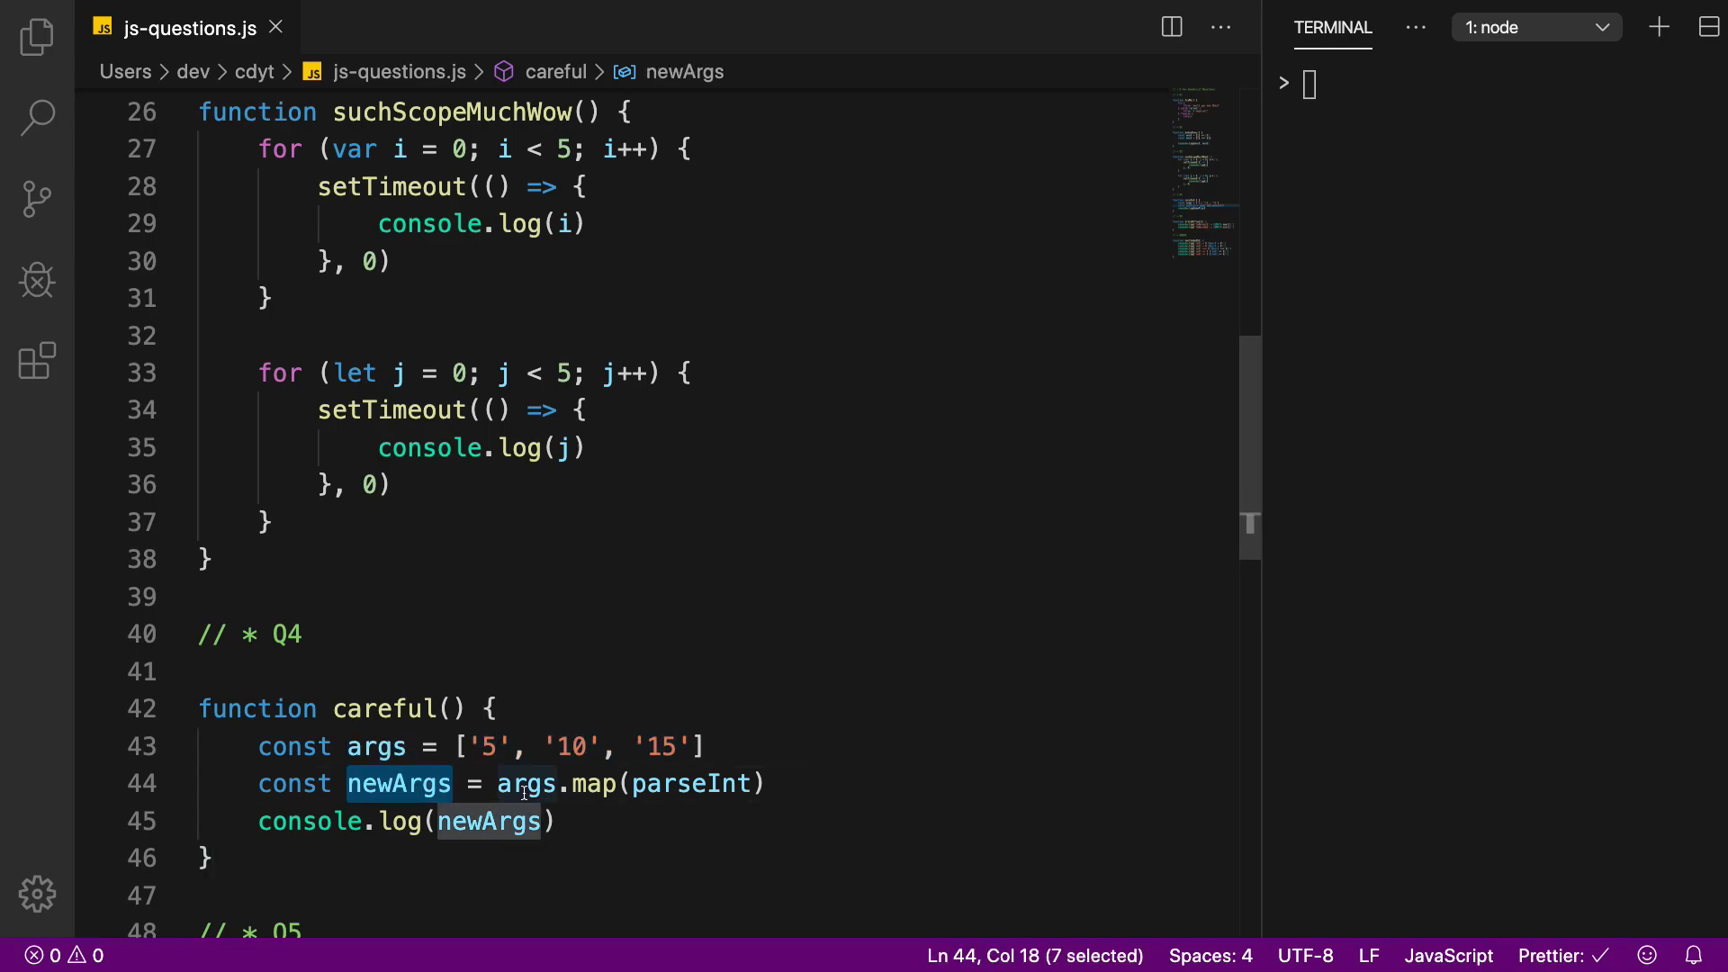
double_click(595, 783)
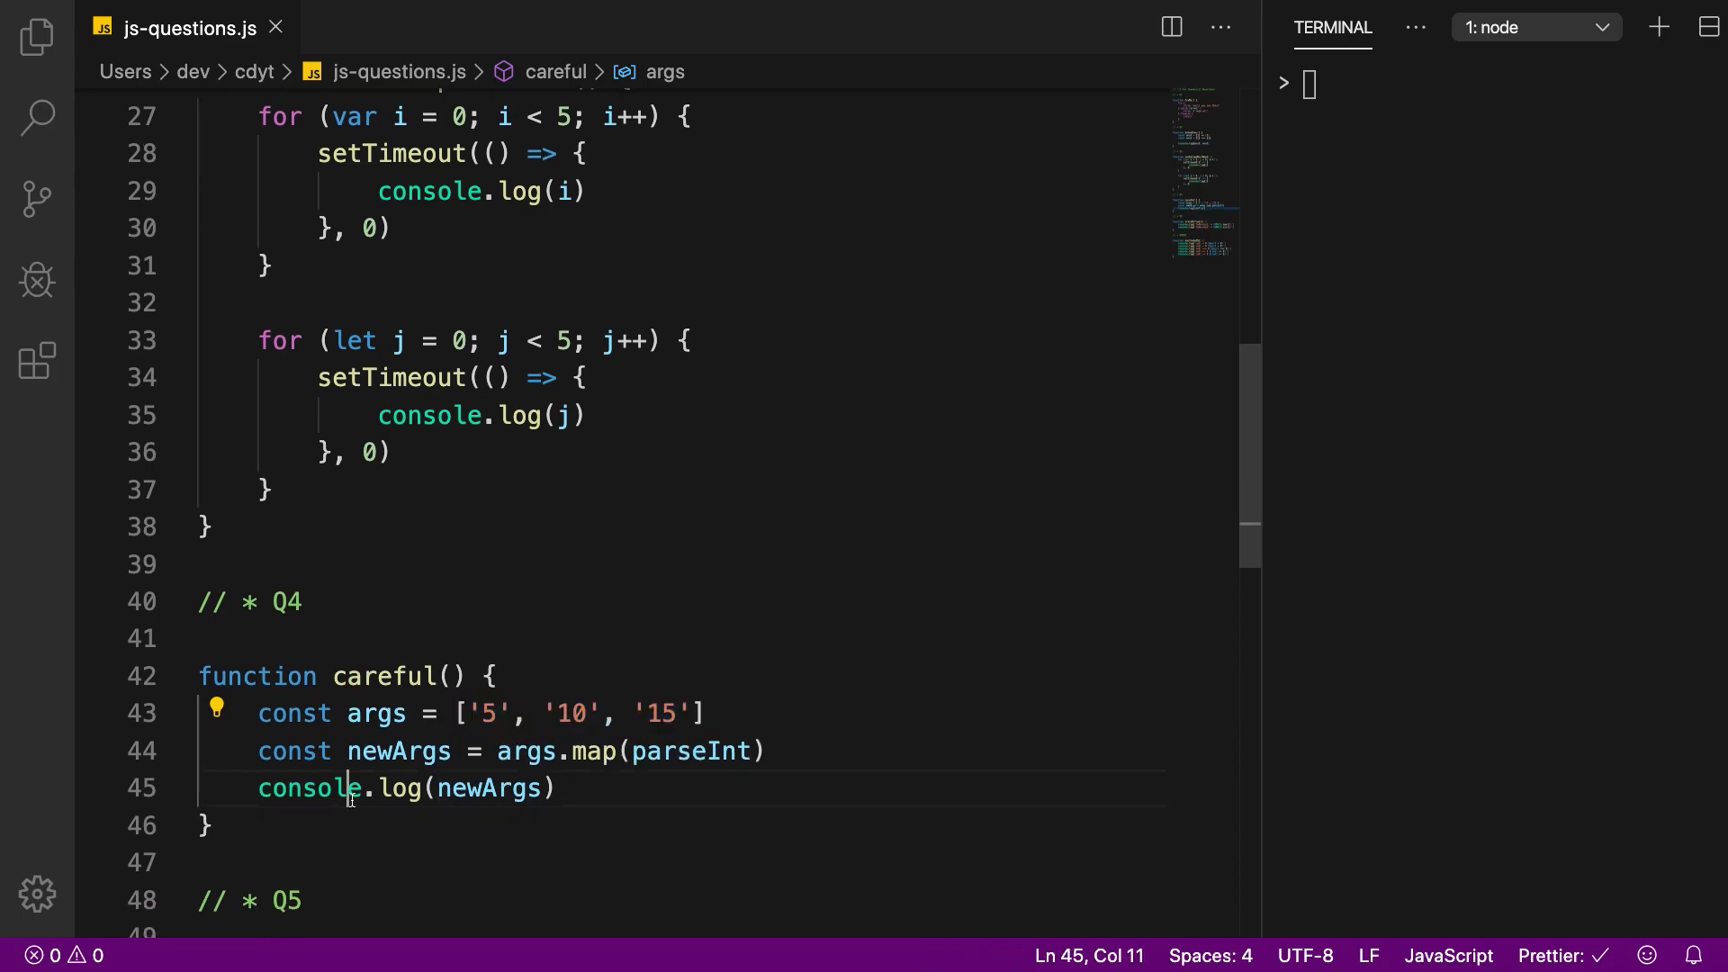
click(490, 789)
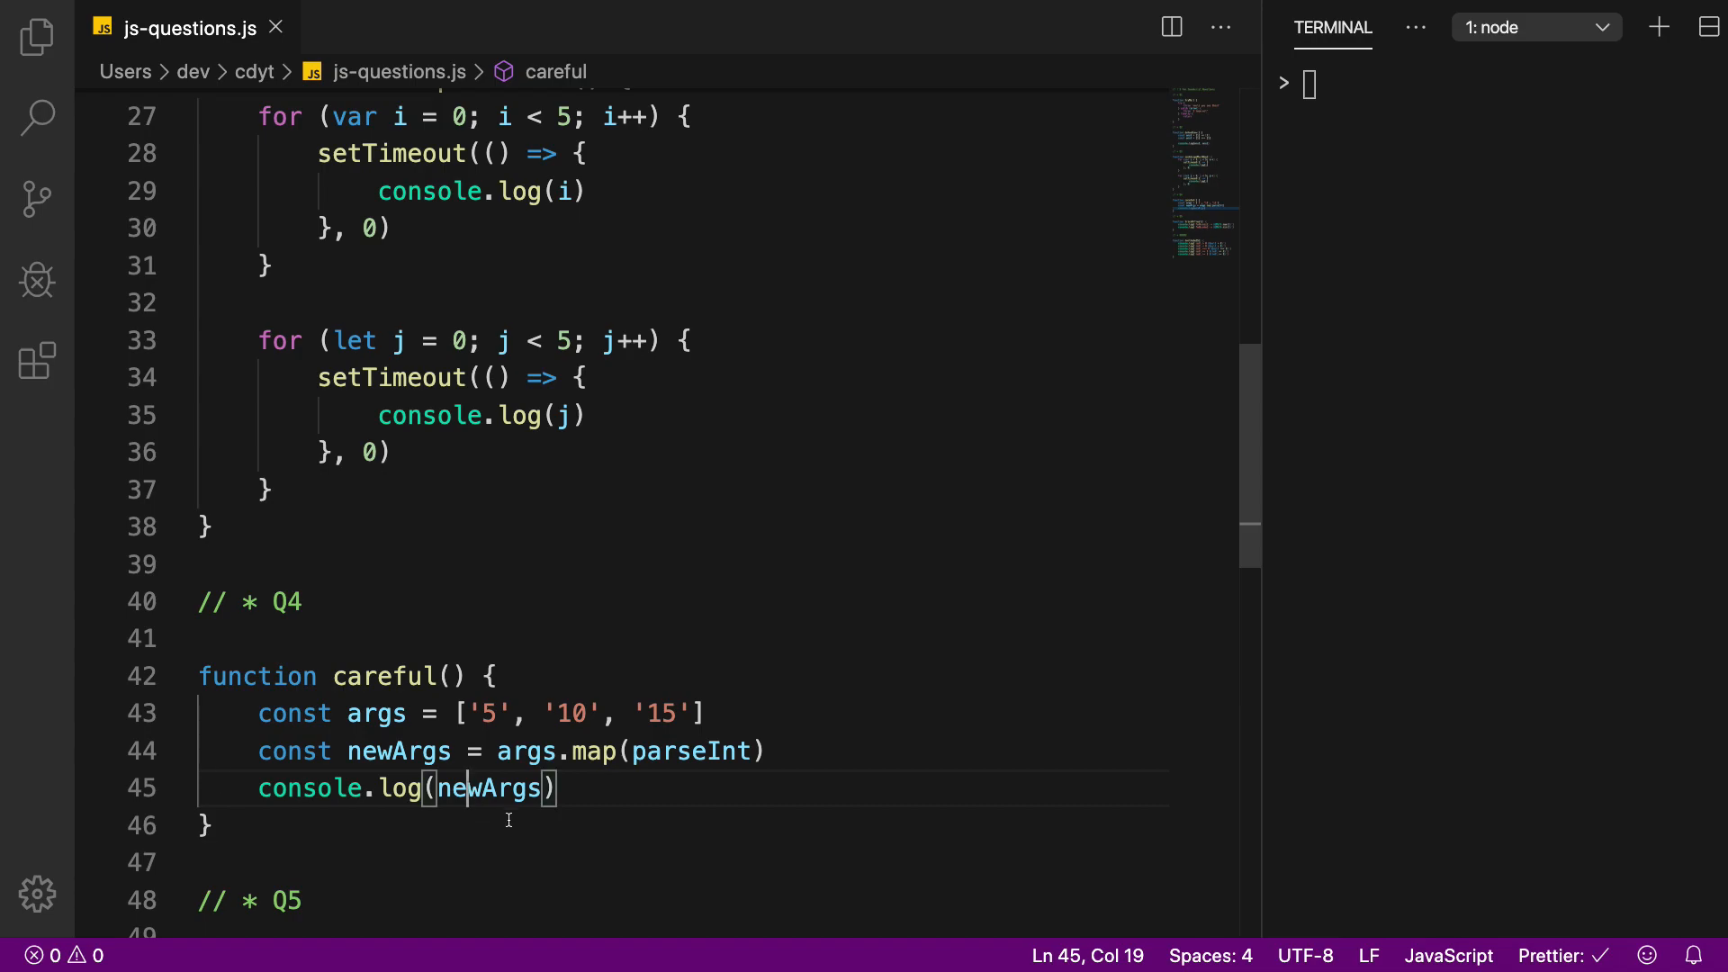
scroll(down, 3)
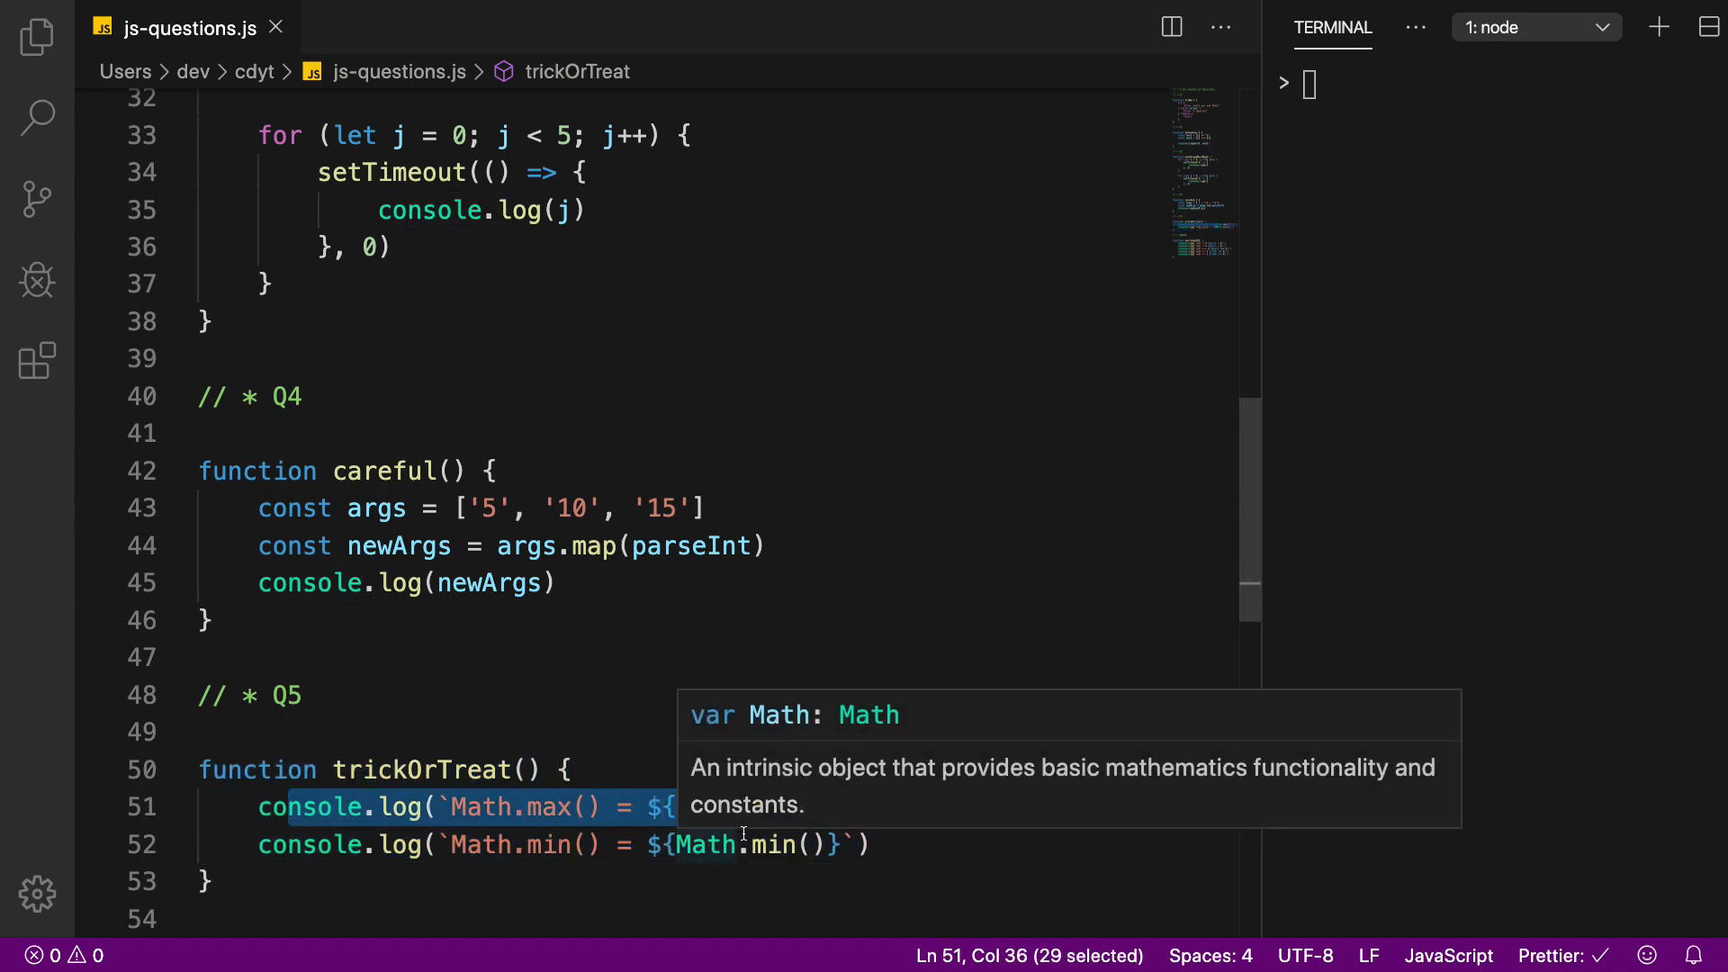
mouse_move(905, 834)
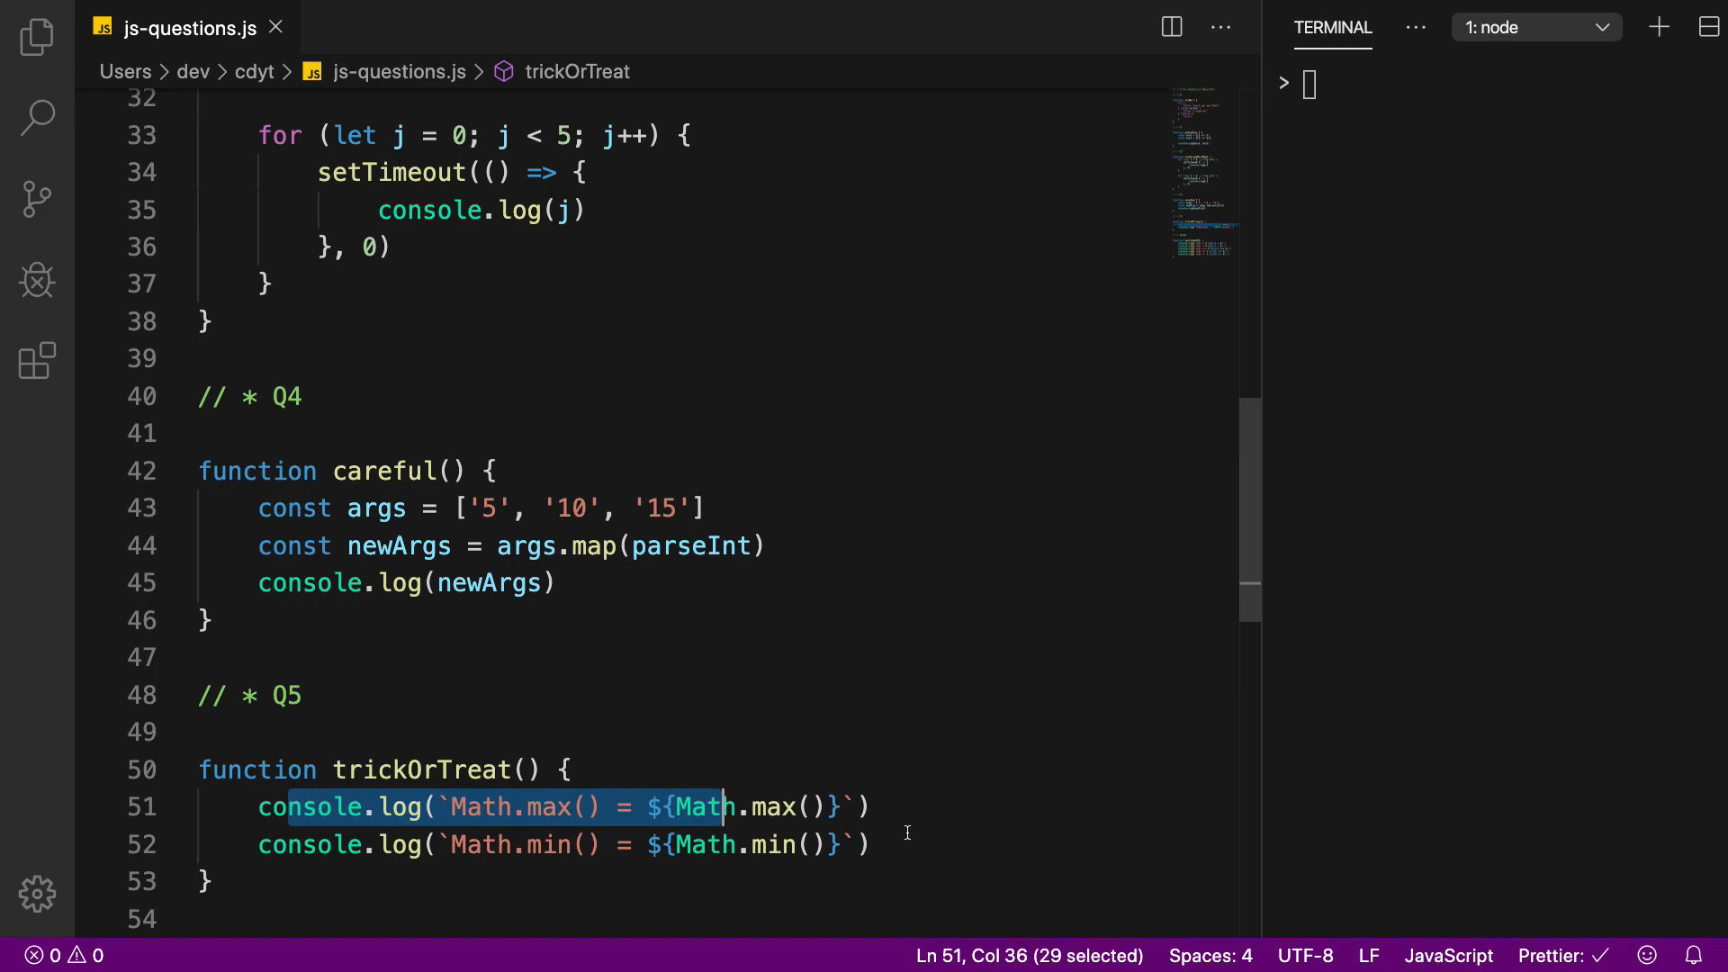
click(209, 880)
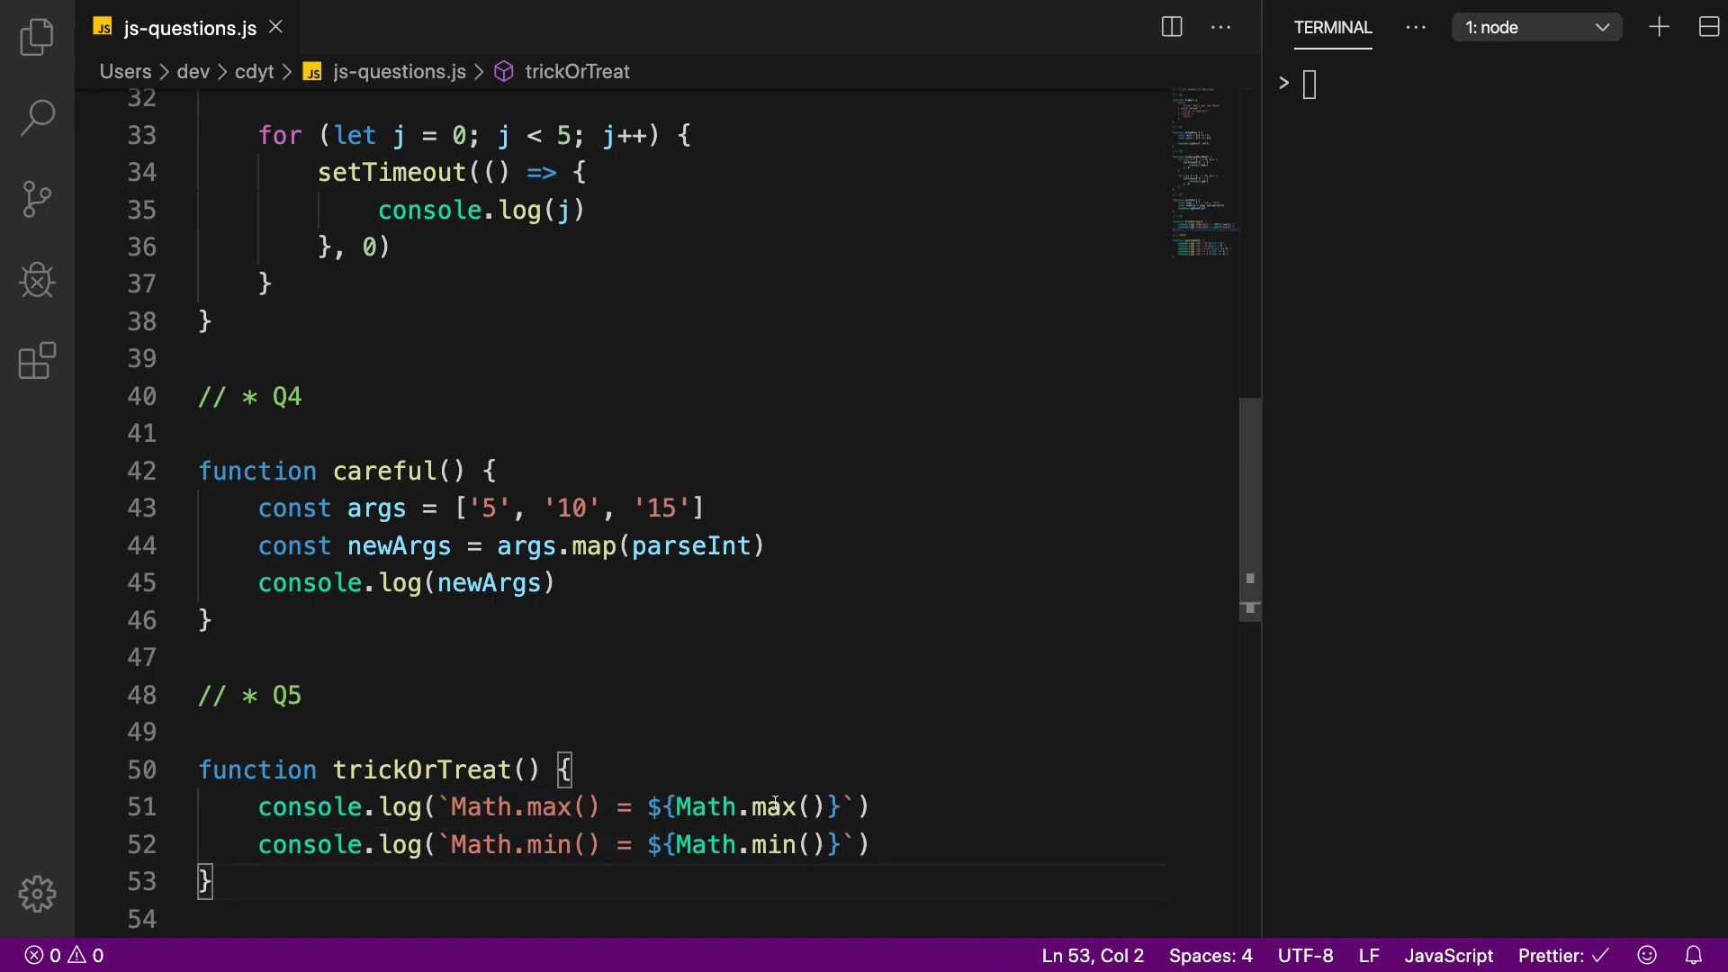
mouse_move(772, 806)
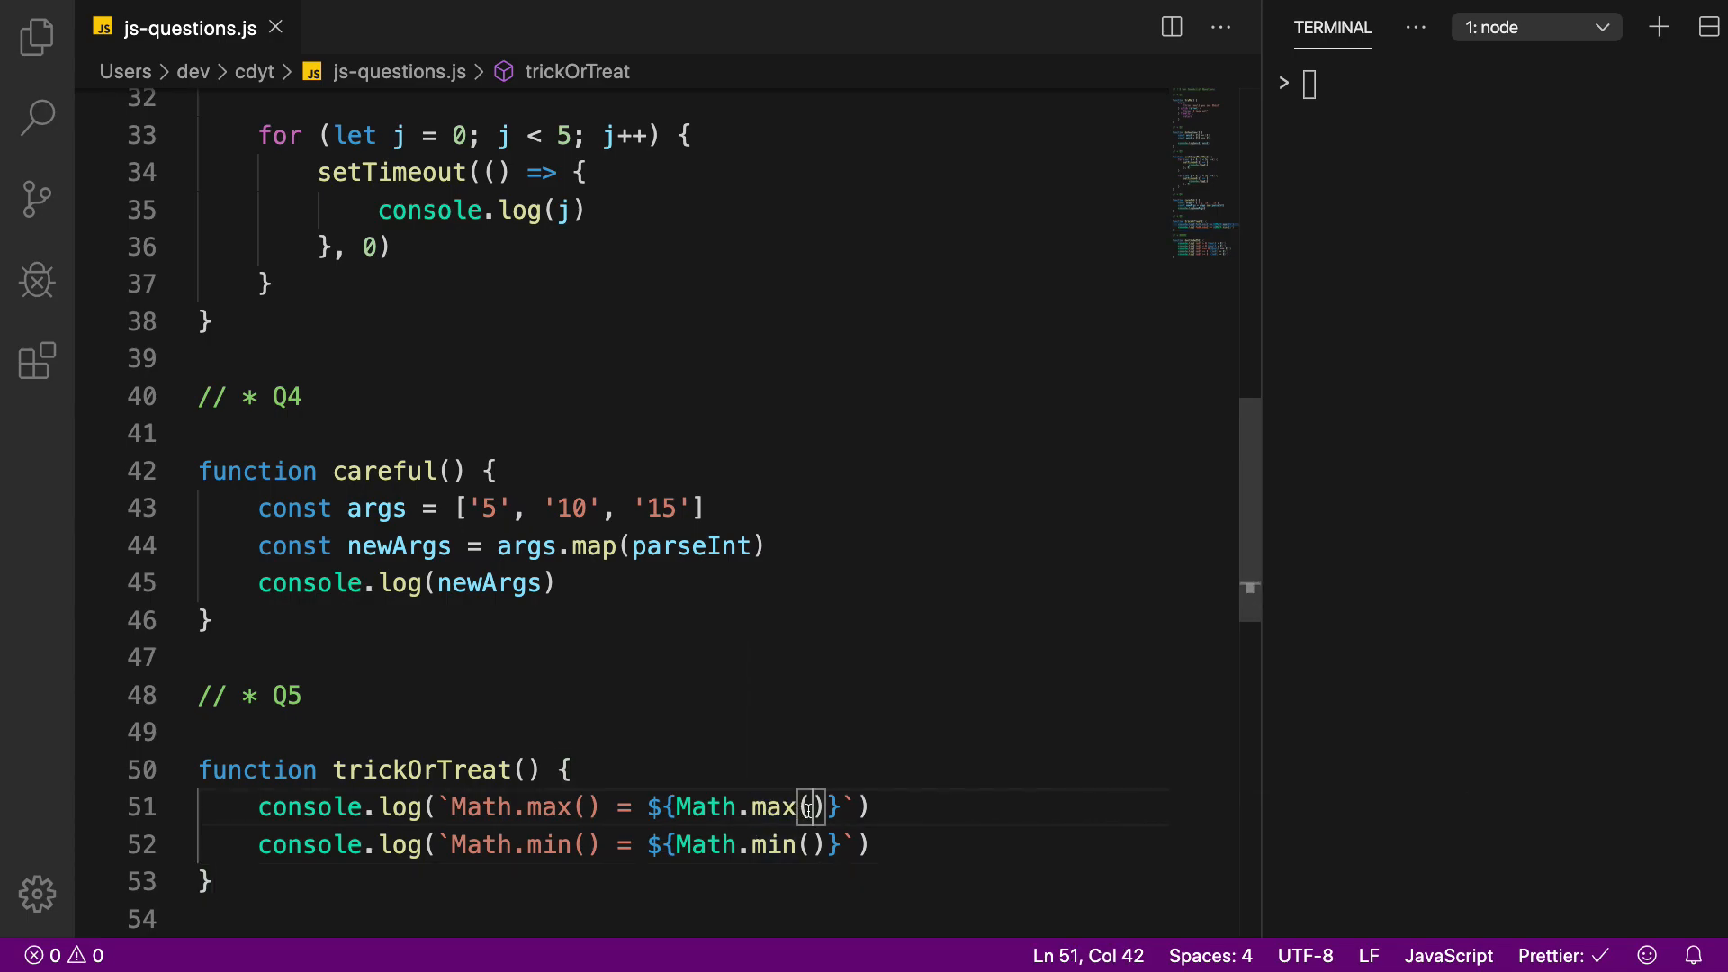
text(6)
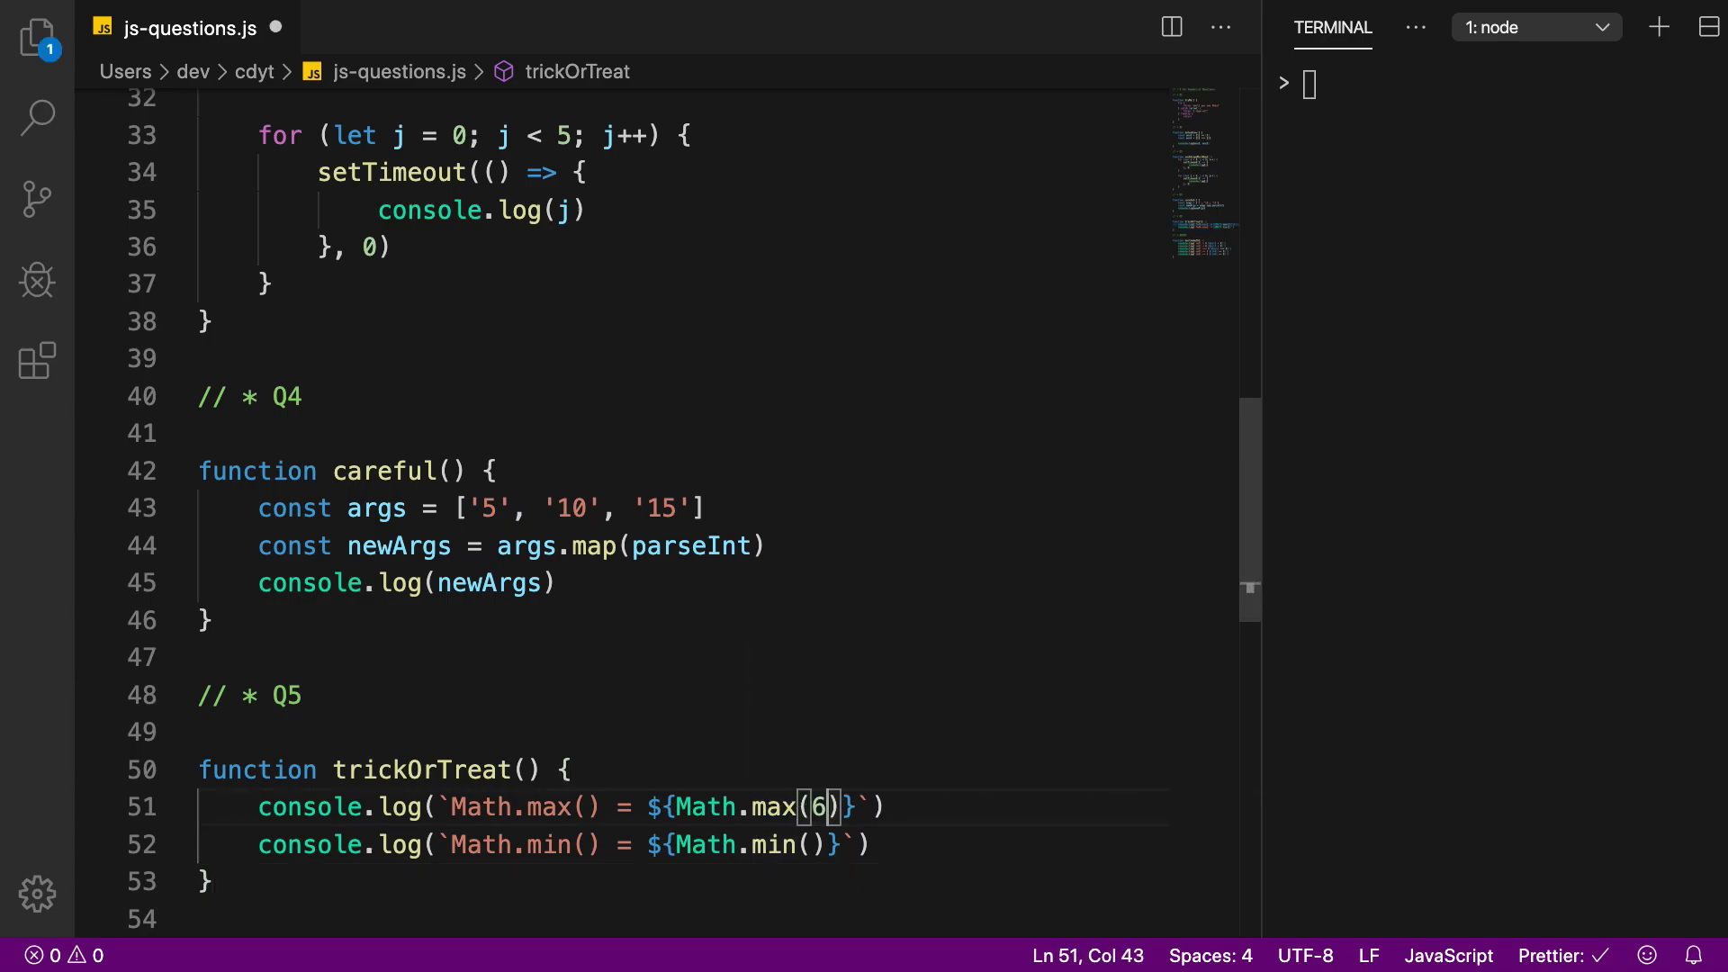
text(,8)
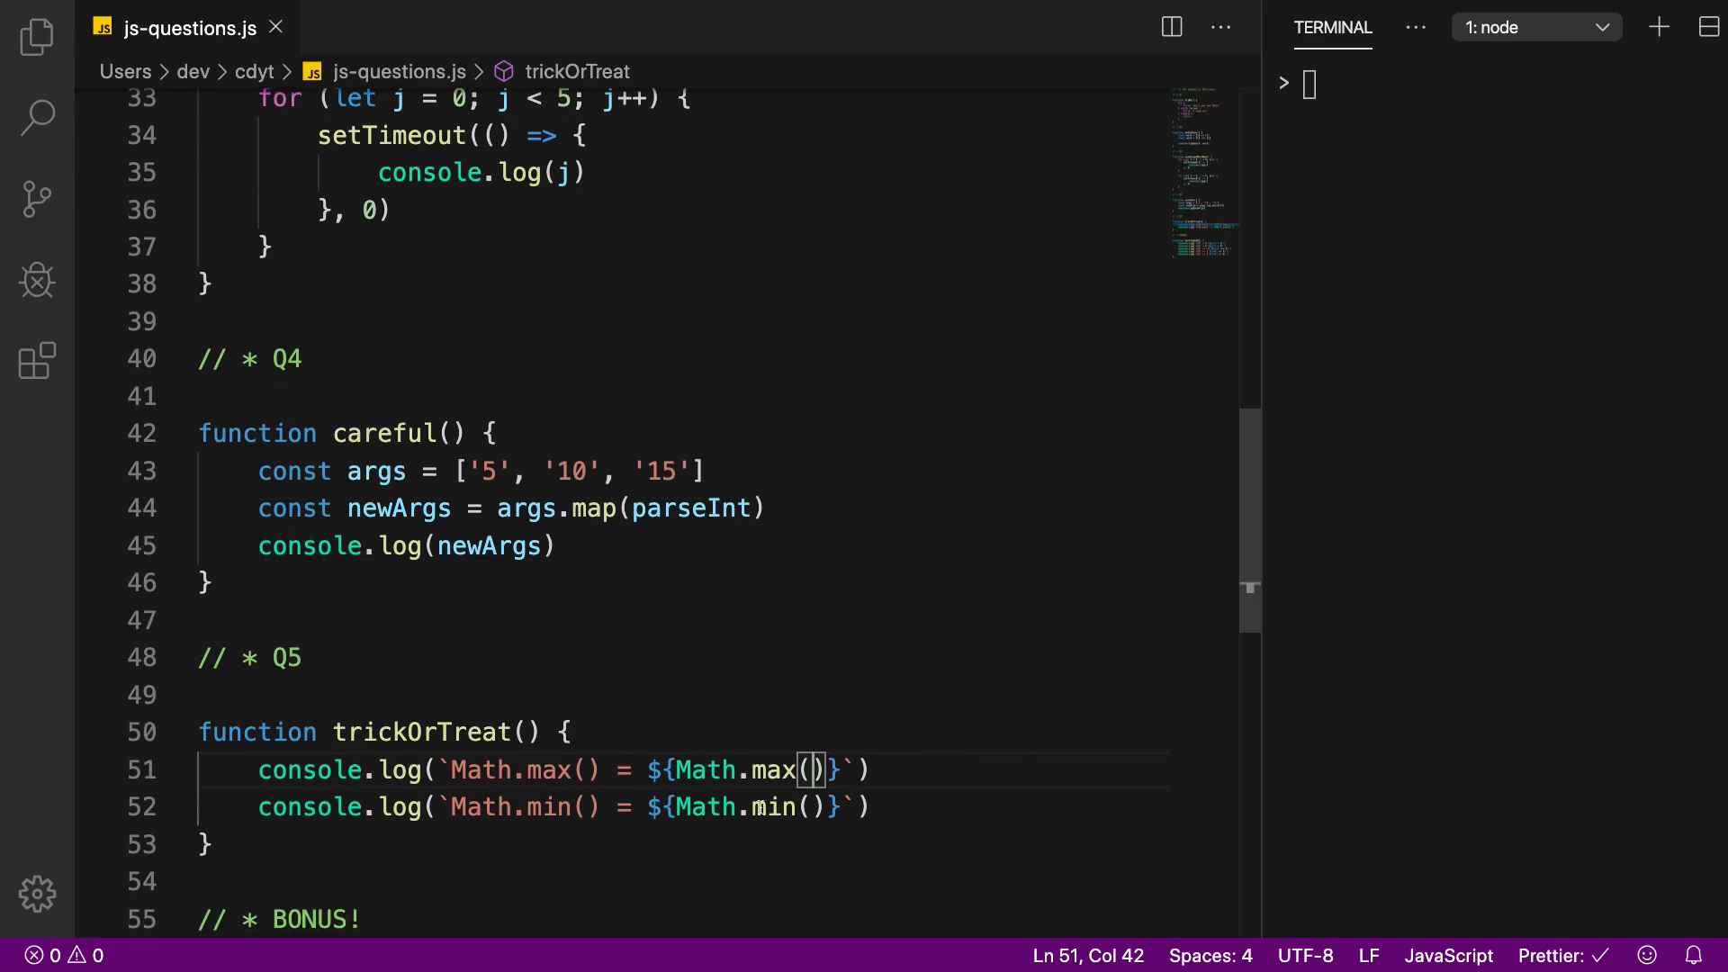
double_click(775, 807)
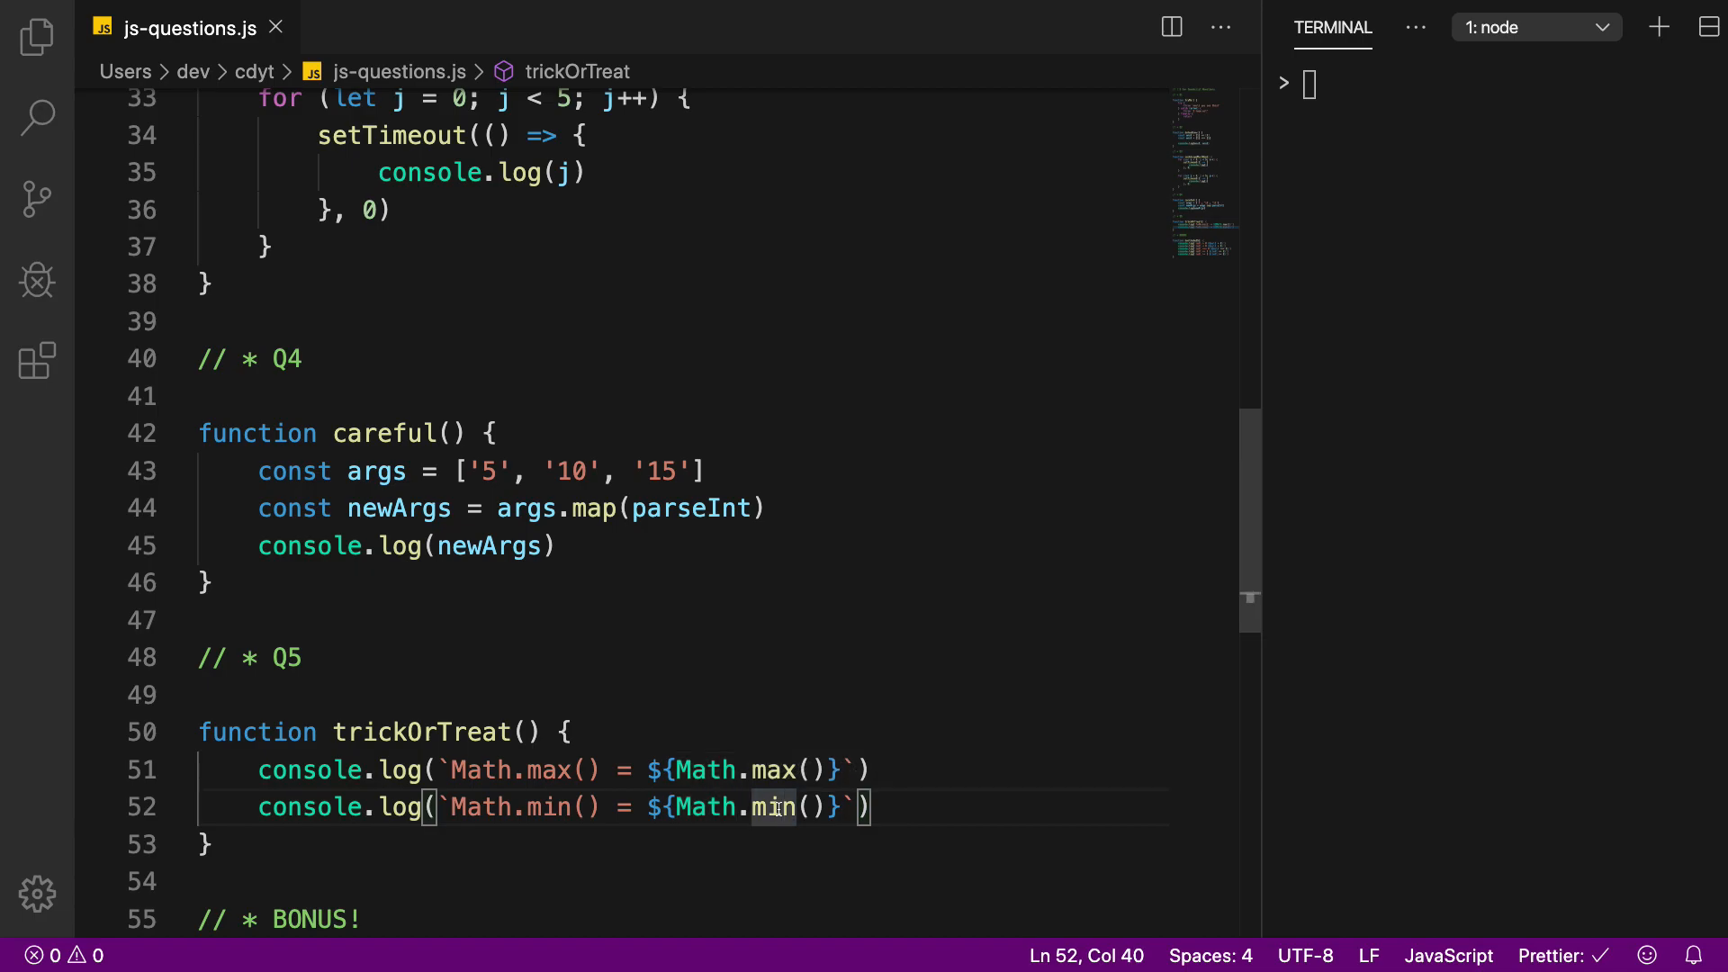
scroll(down, 3)
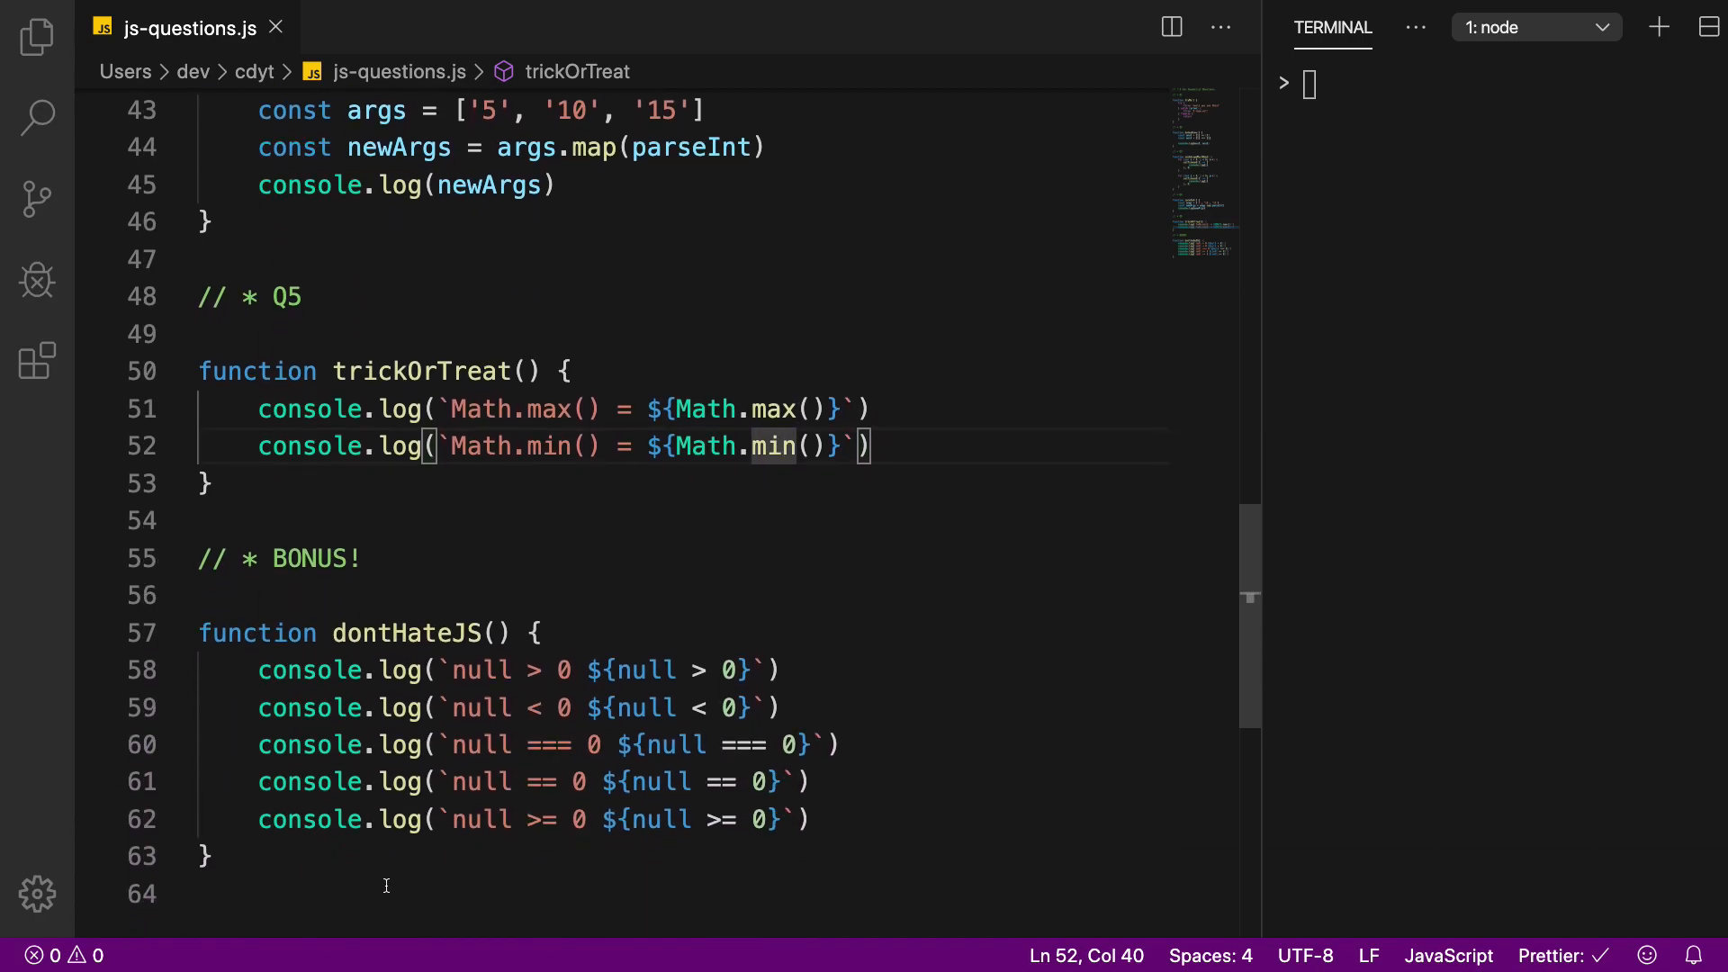
double_click(406, 619)
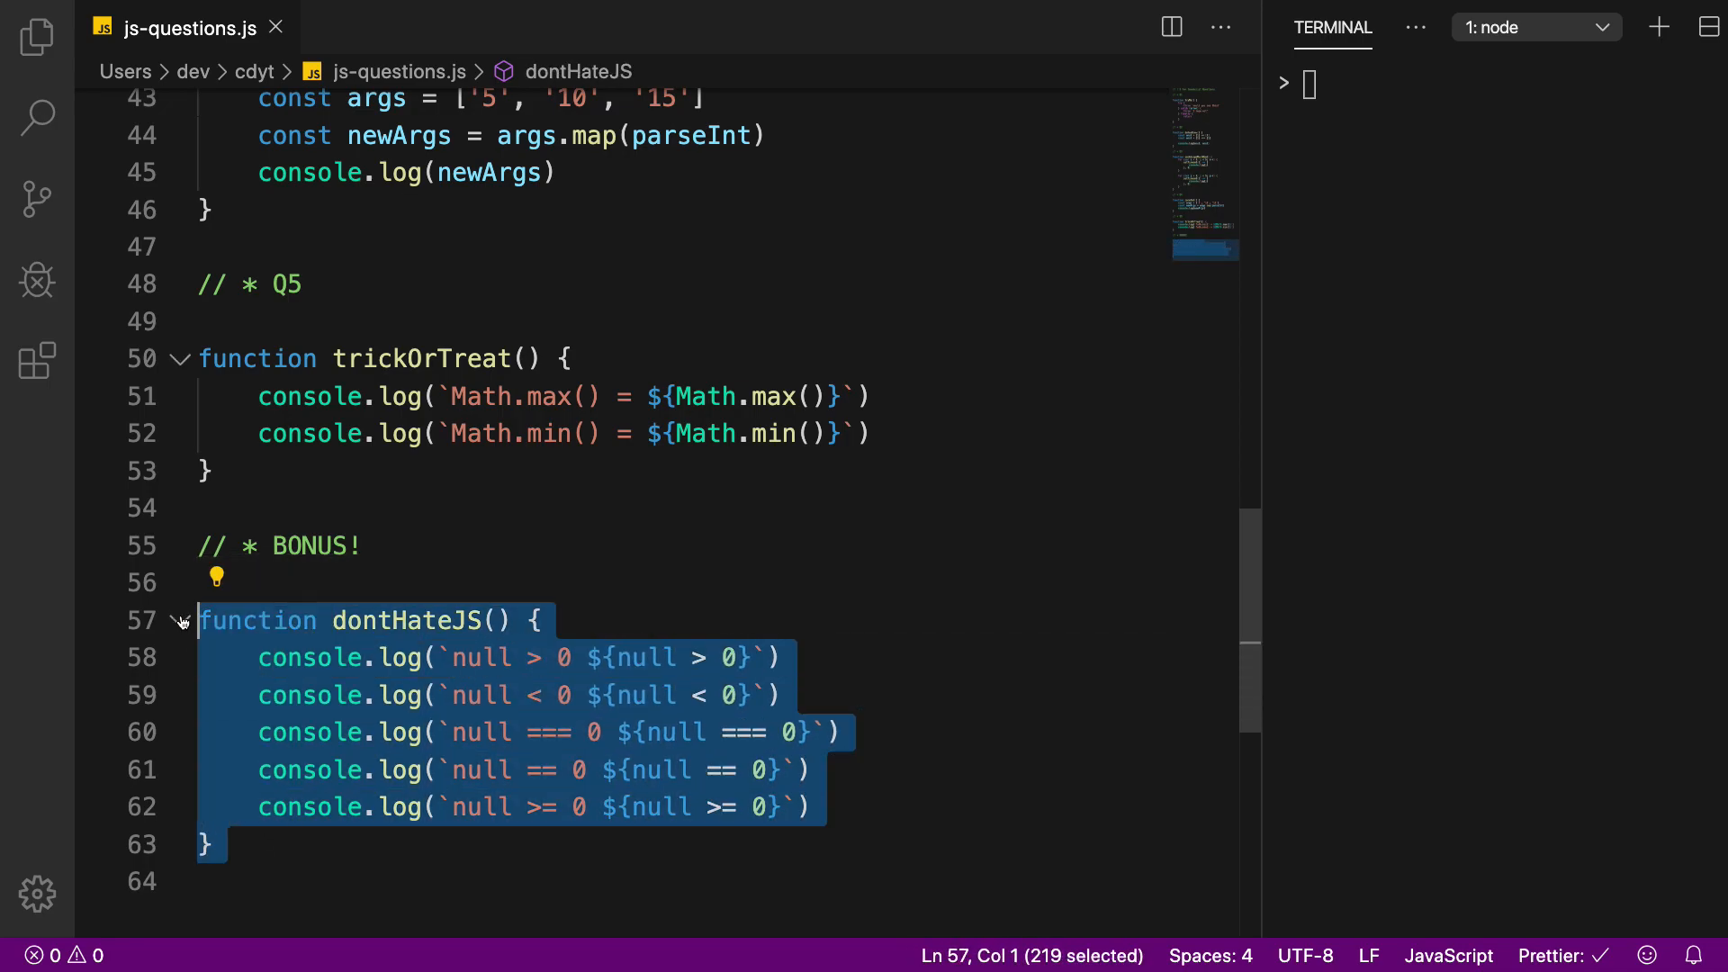
click(297, 657)
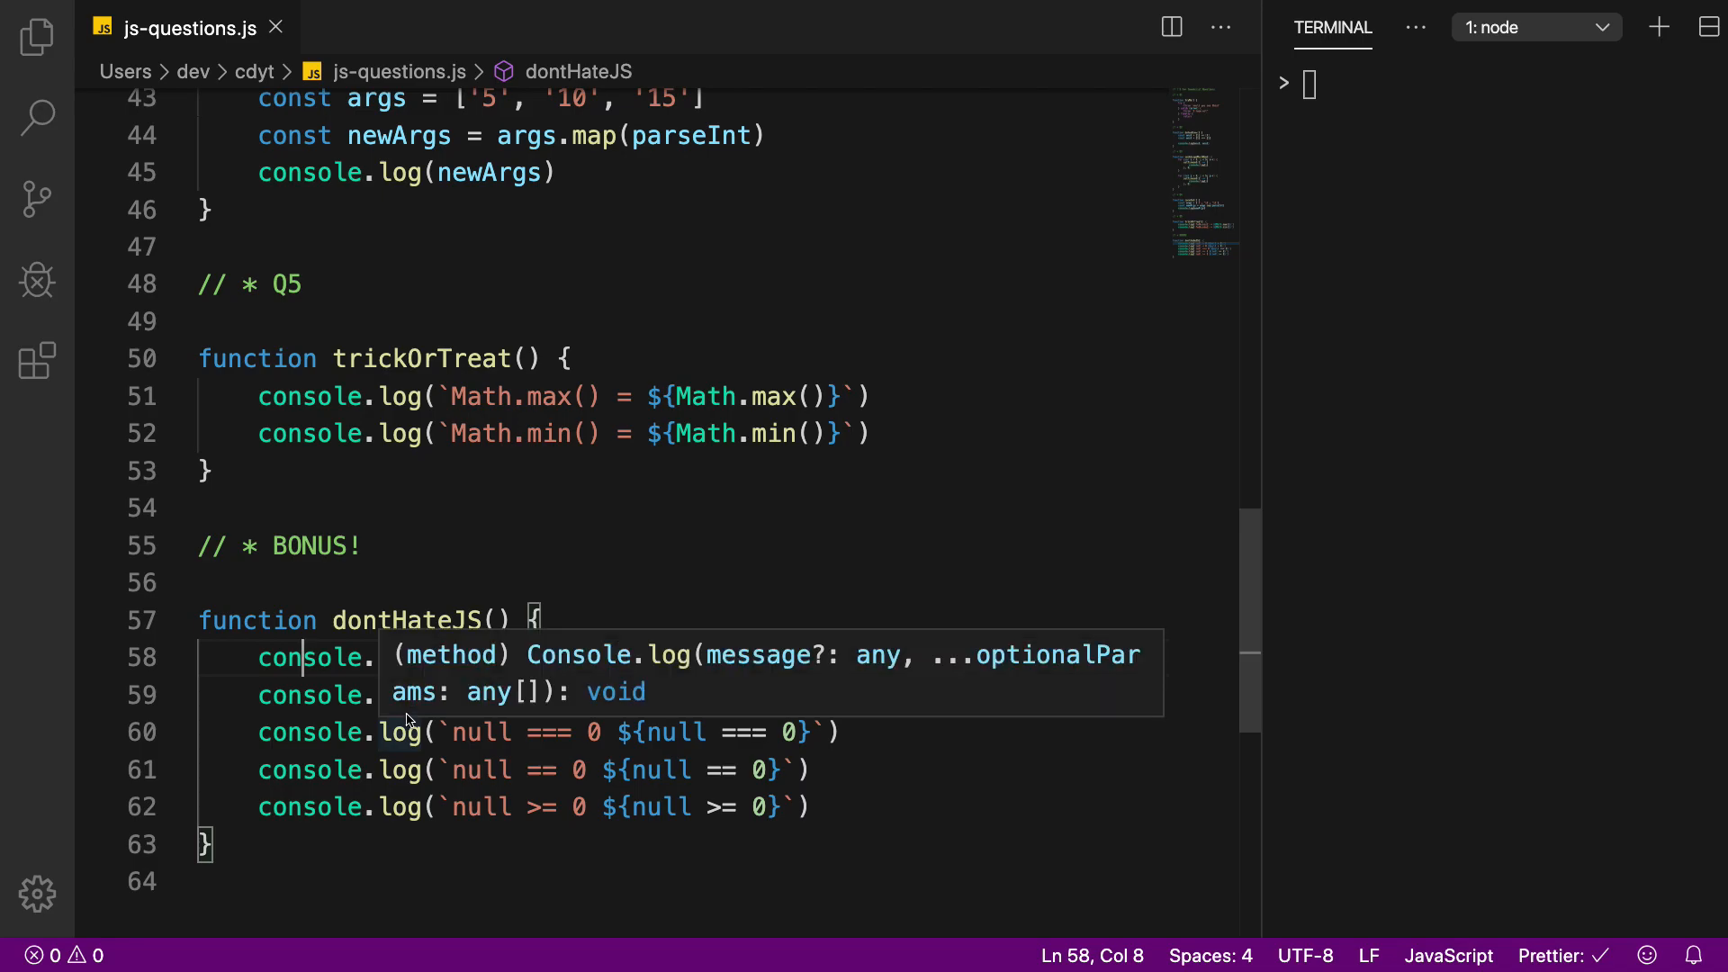